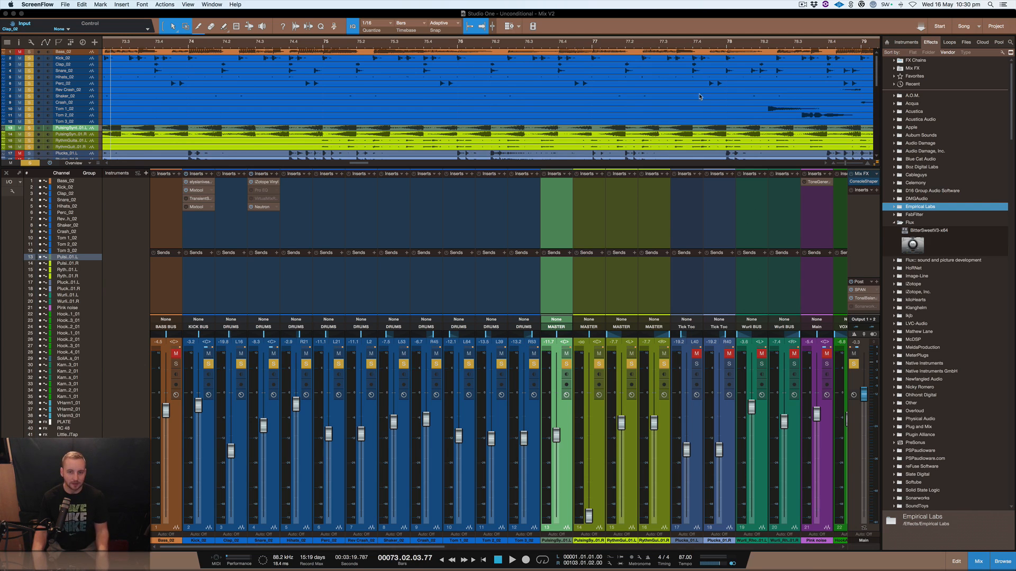
pyautogui.moveTo(614, 118)
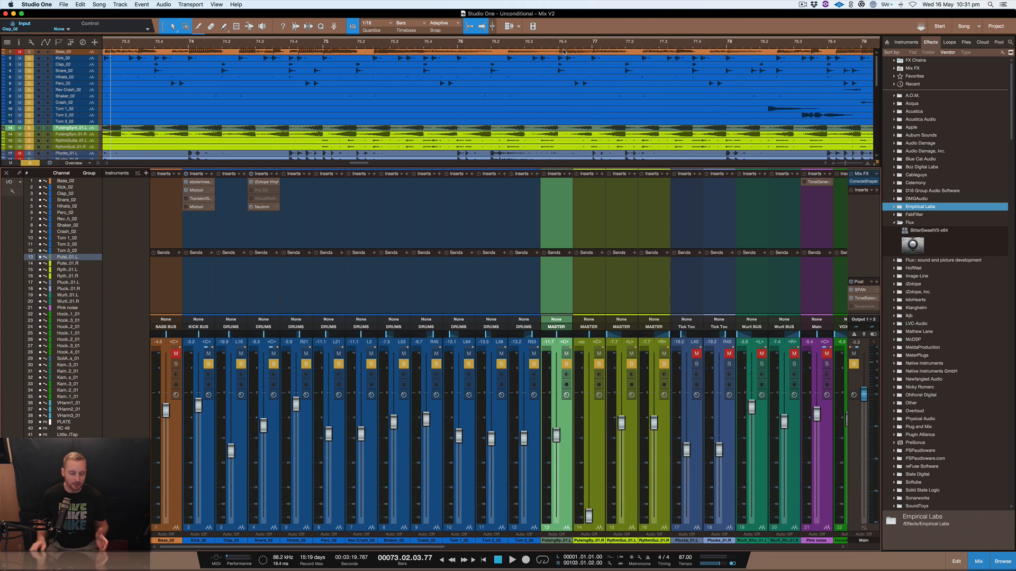
pyautogui.moveTo(524, 84)
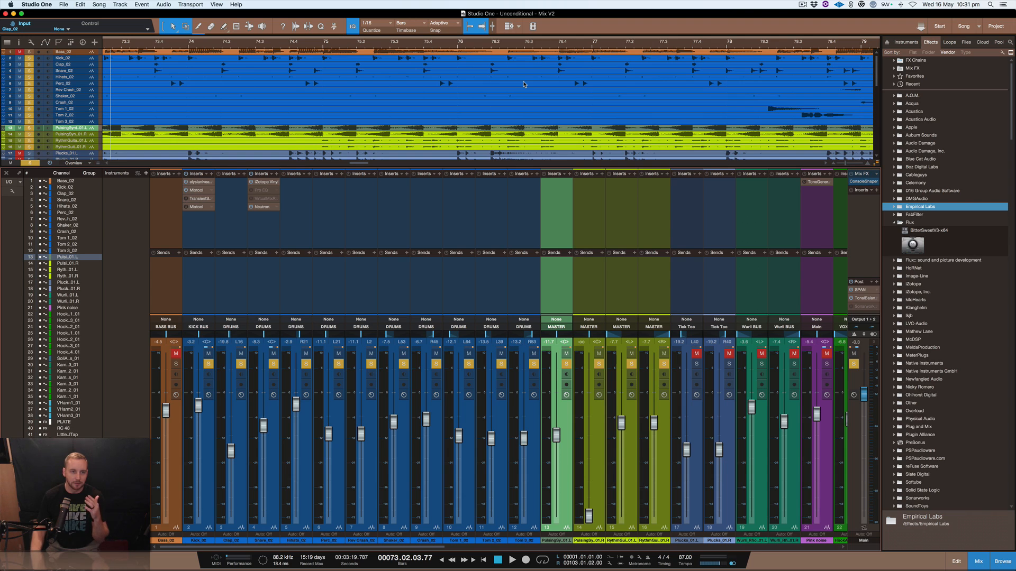
pyautogui.moveTo(503, 100)
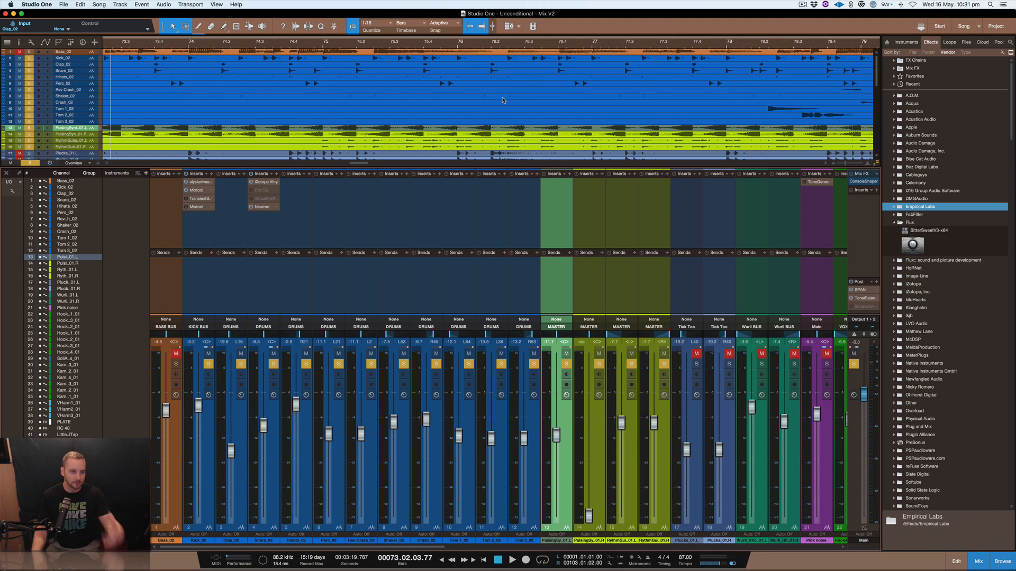
pyautogui.moveTo(383, 106)
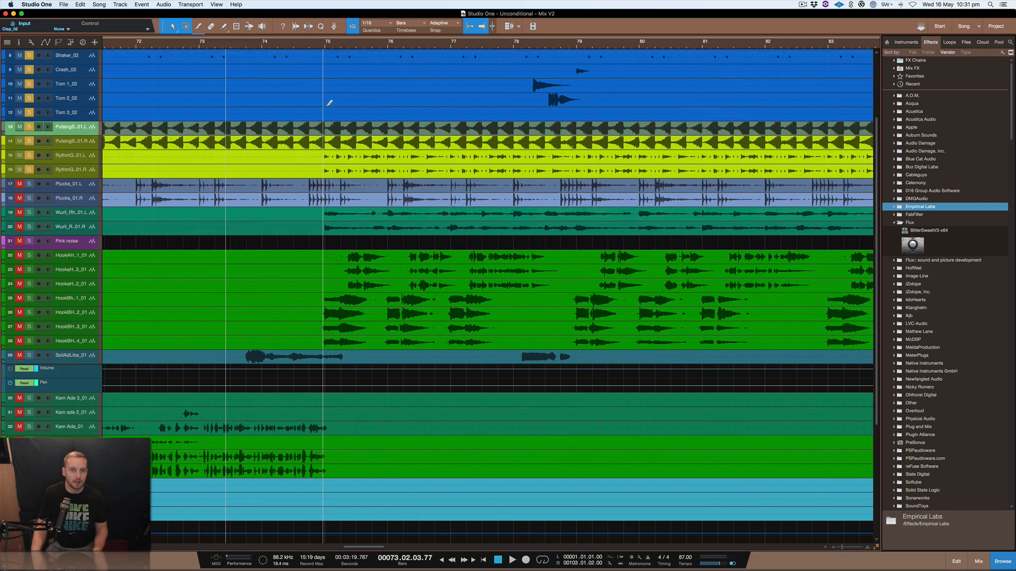
# Scroll the arrangement to the top so the drum tracks come into view
pyautogui.scroll(3)
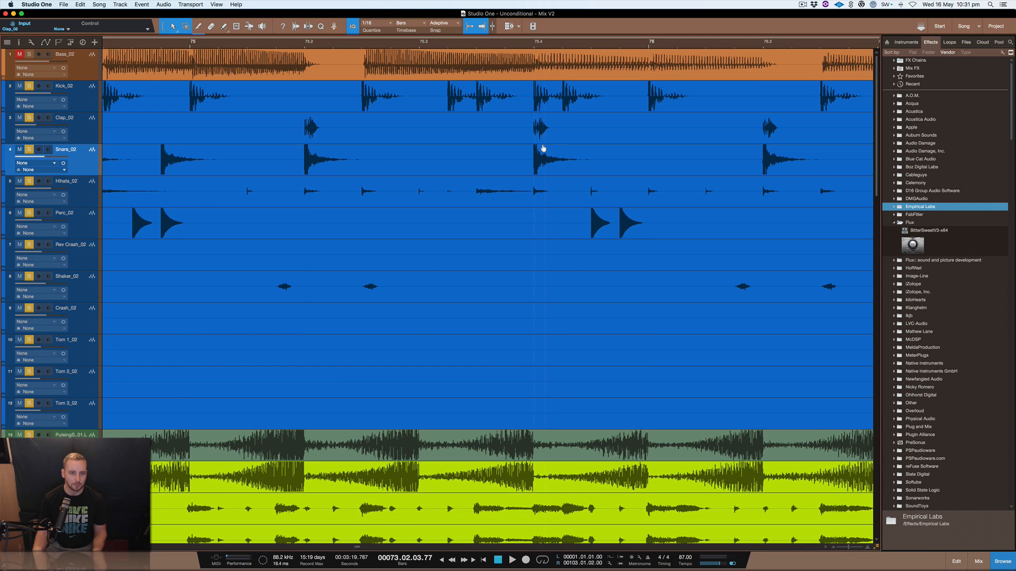
pyautogui.moveTo(543, 150)
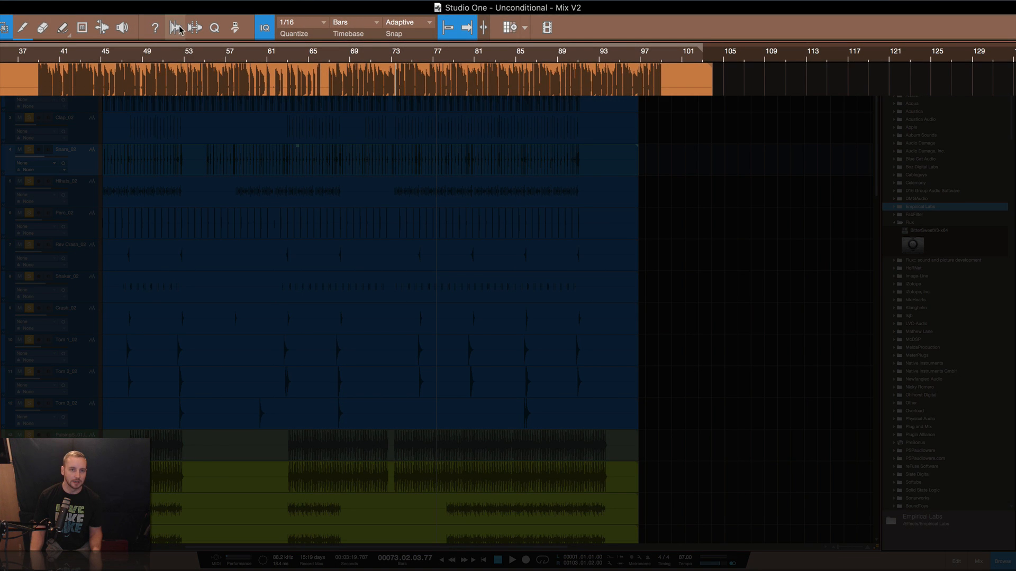
# Switch the toolbar panel to Audio Bend and run transient analysis on the drum audio
pyautogui.click(195, 27)
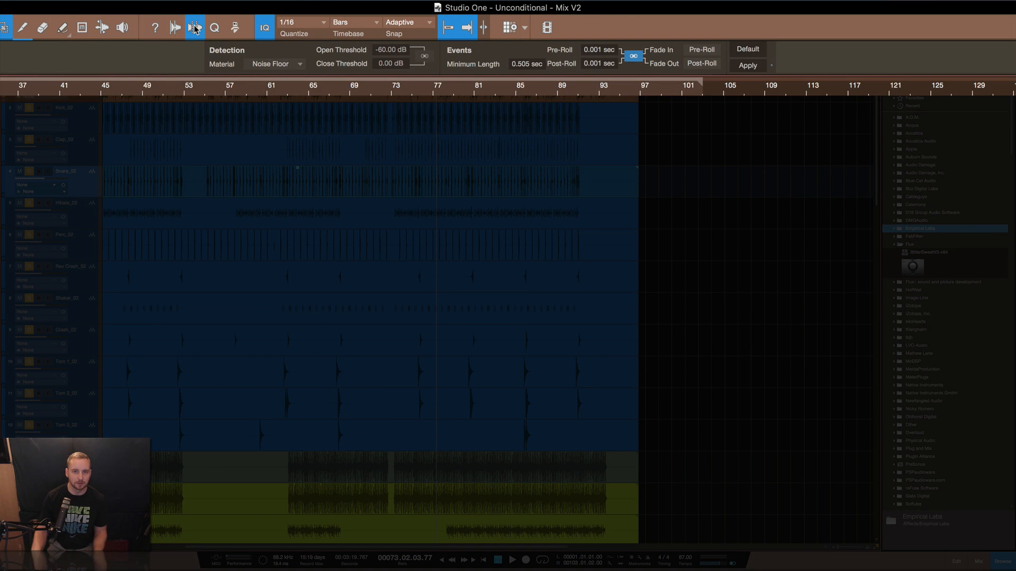
pyautogui.click(194, 27)
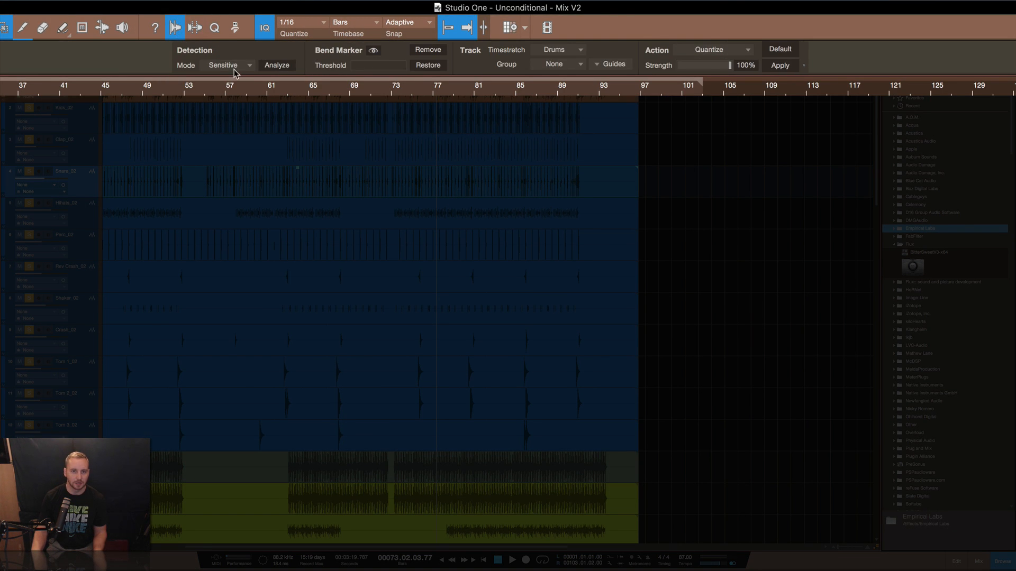
pyautogui.moveTo(229, 68)
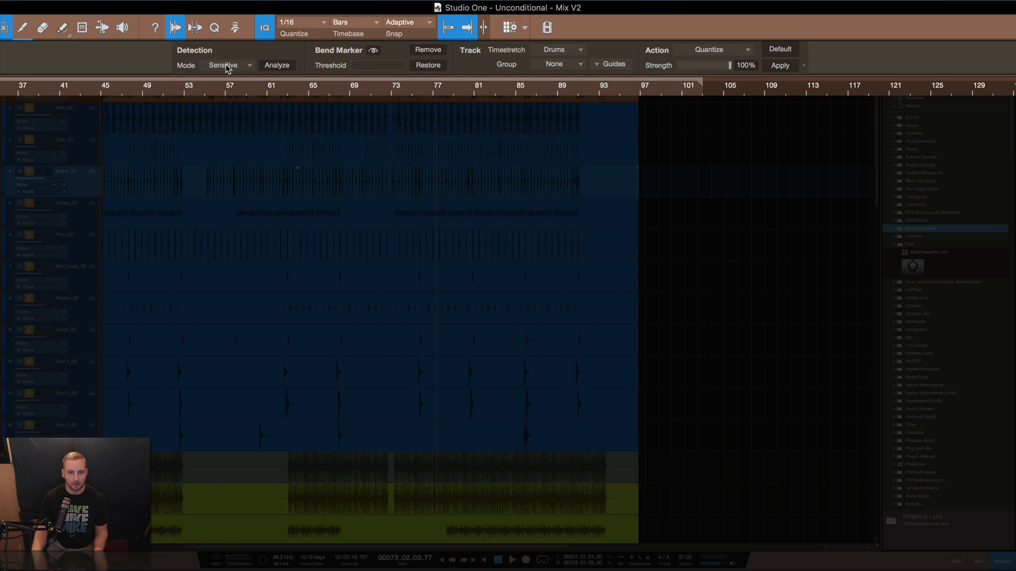
pyautogui.moveTo(276, 65)
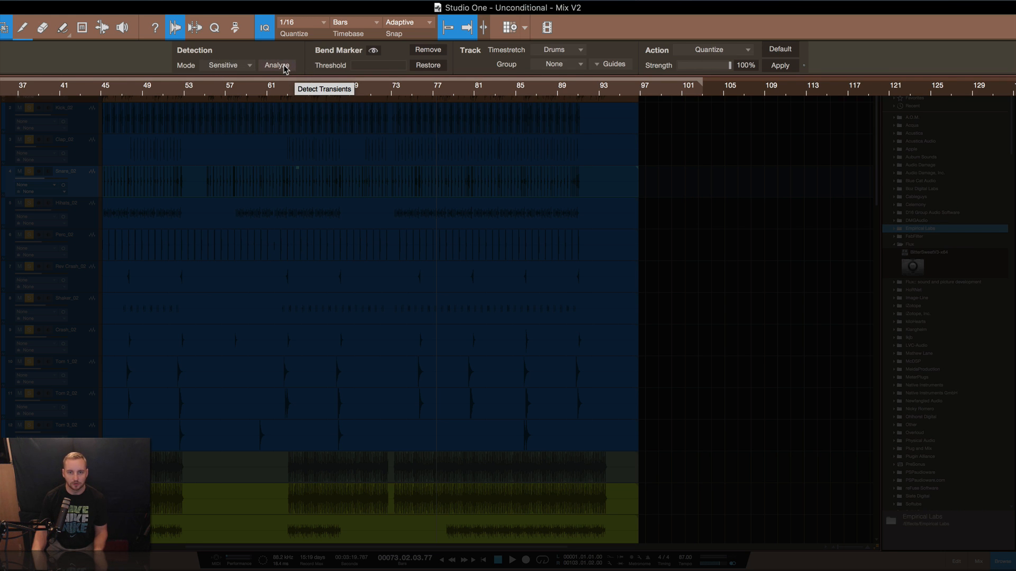
pyautogui.click(276, 64)
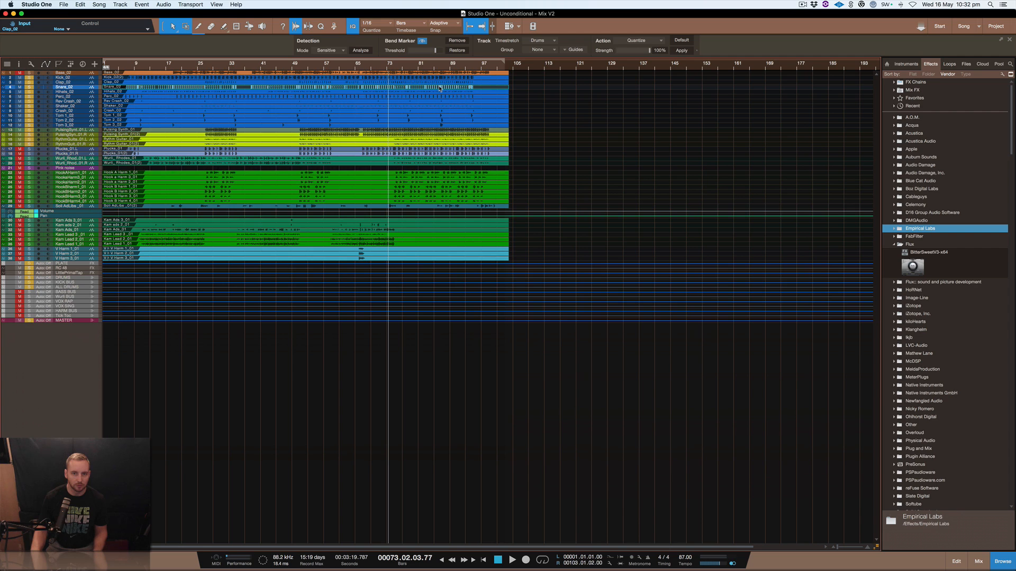
# Drag Kontakt 5 from the Browser's Instruments list into the arrangement as a new instrument track
pyautogui.click(906, 63)
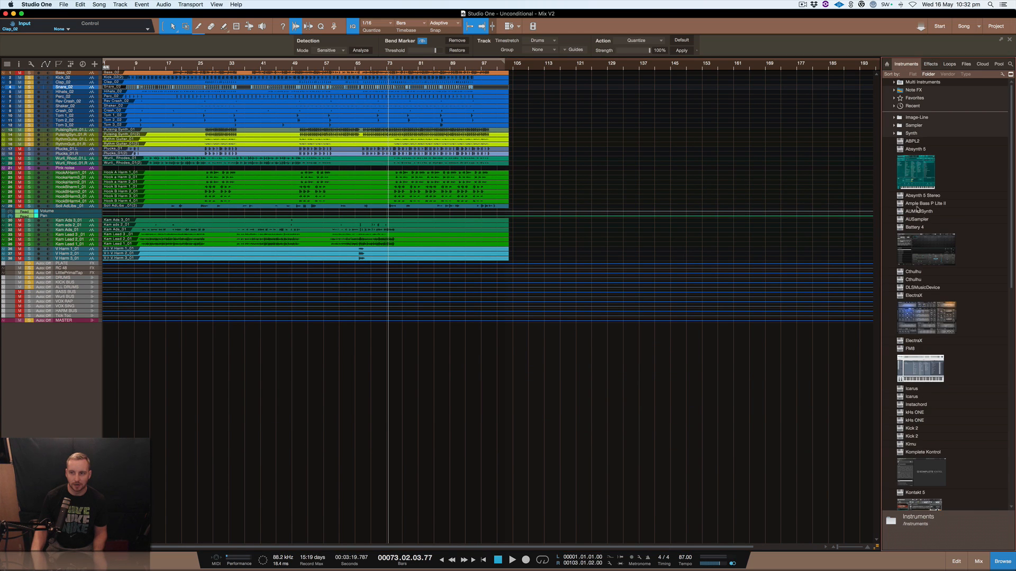
pyautogui.moveTo(953, 355)
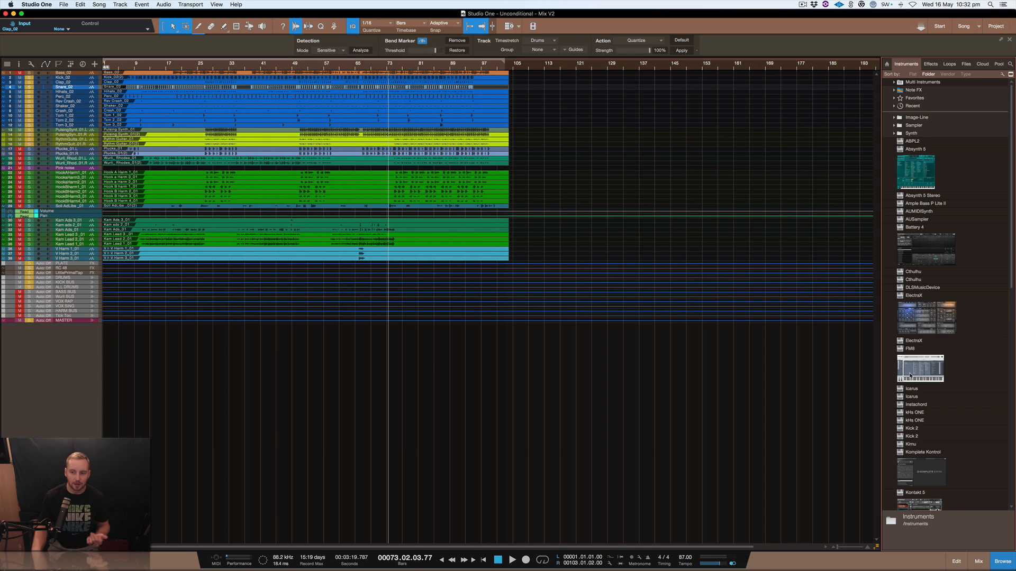
pyautogui.scroll(-3)
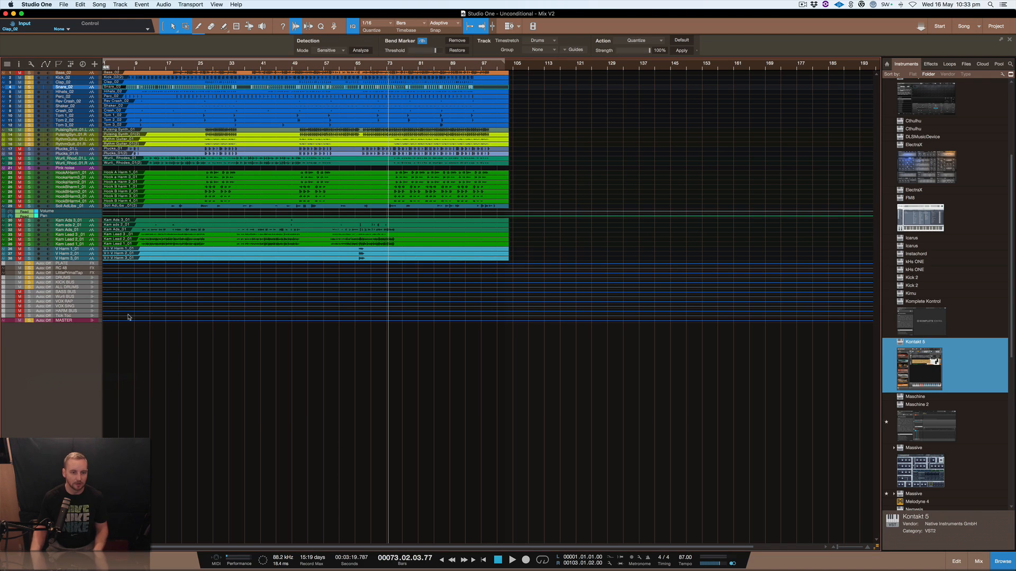
pyautogui.moveTo(238, 314)
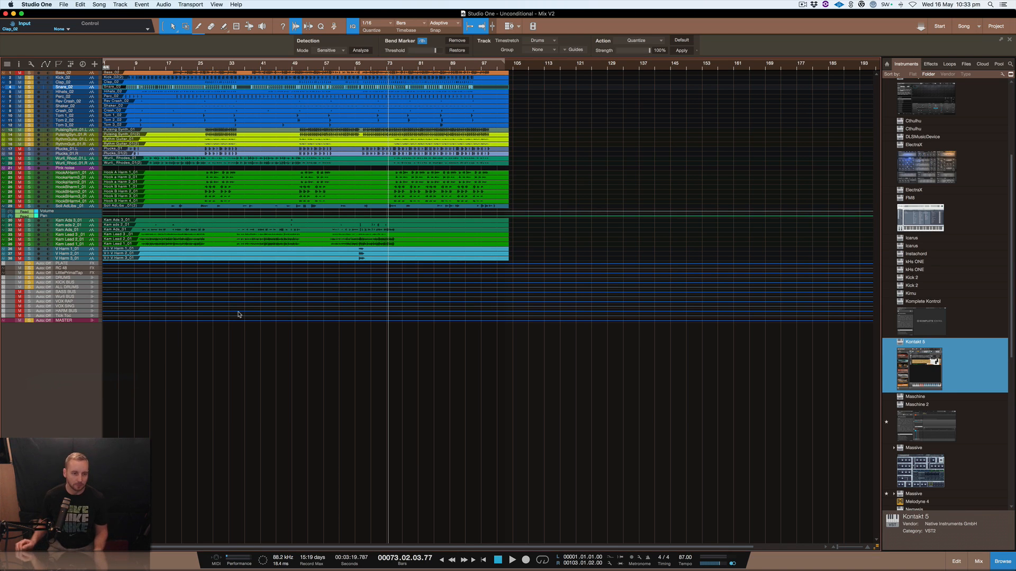
pyautogui.moveTo(246, 110)
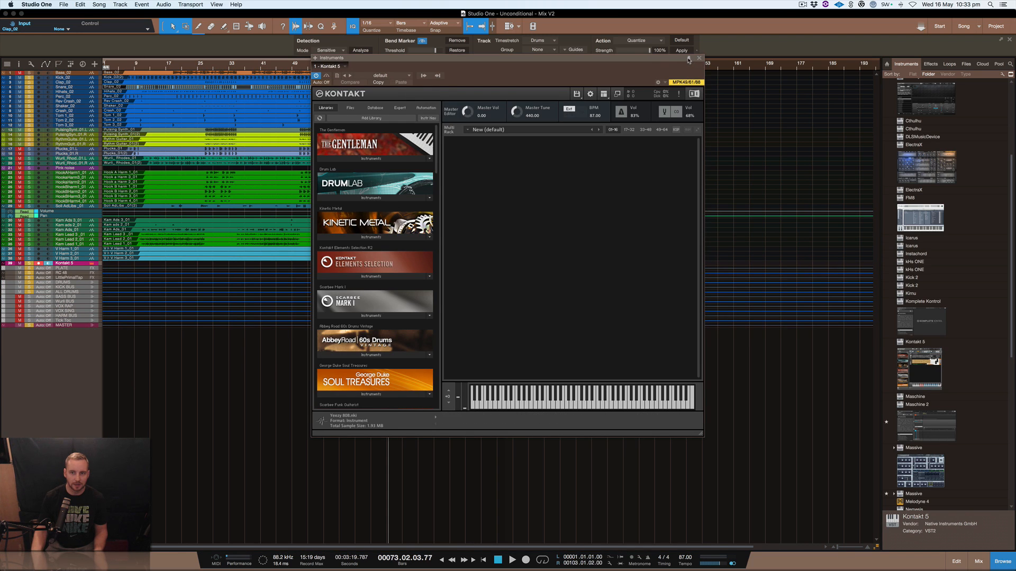
pyautogui.click(698, 58)
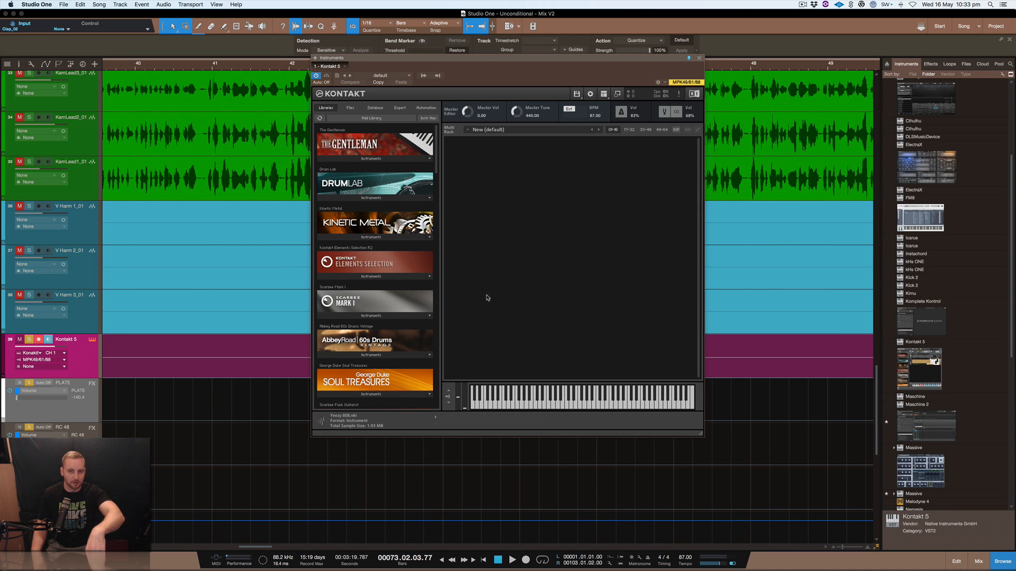
pyautogui.moveTo(696, 71)
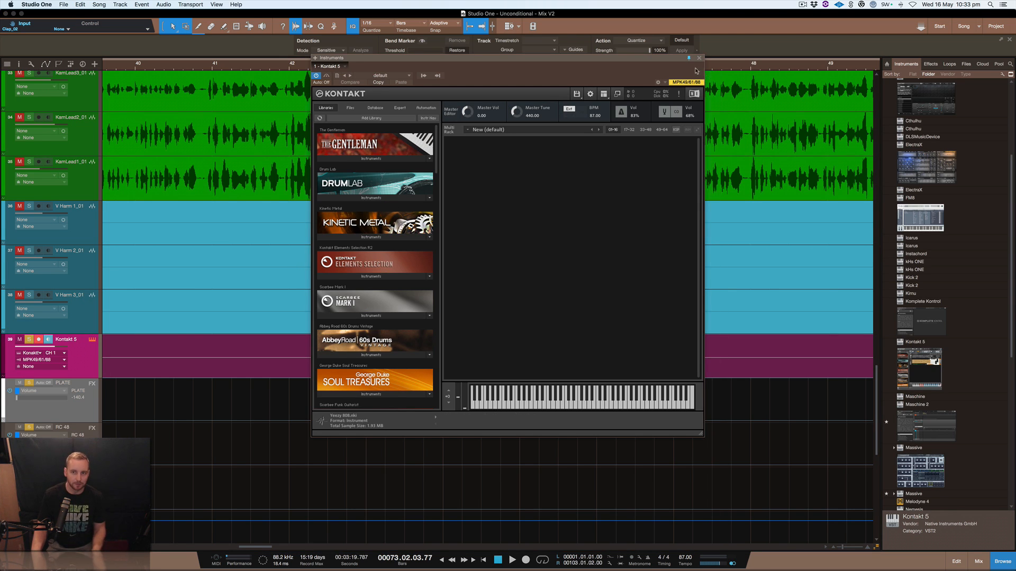
# Close Kontakt, remove the Kontakt 5 track with its instrument, and reopen the Mix console
pyautogui.click(699, 57)
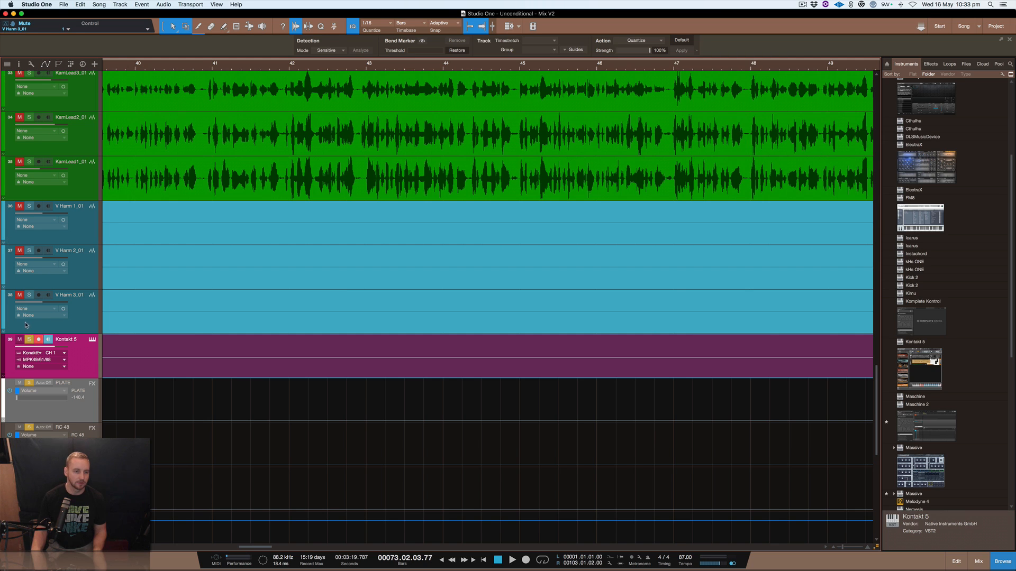
pyautogui.rightClick(51, 350)
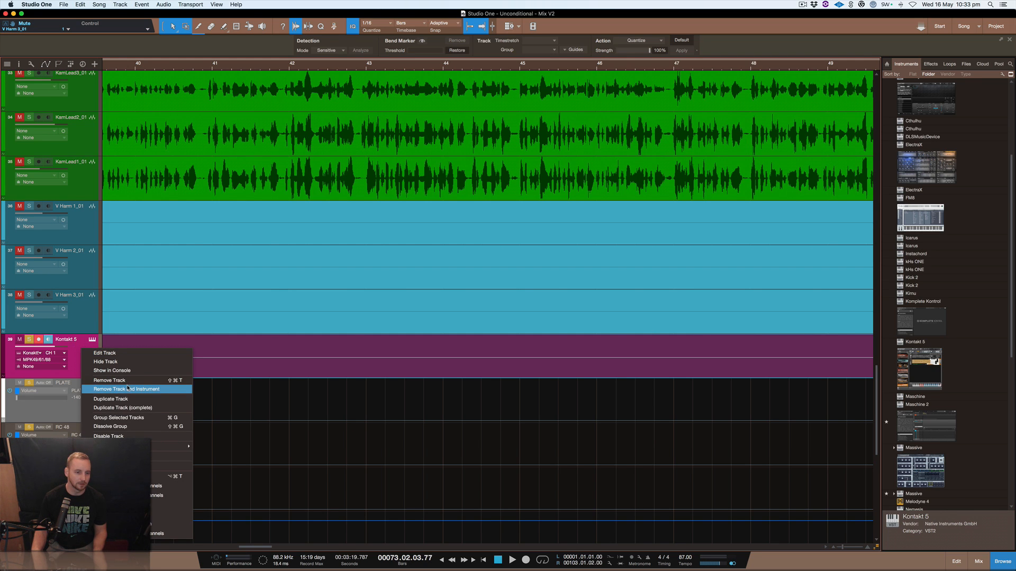
pyautogui.click(127, 390)
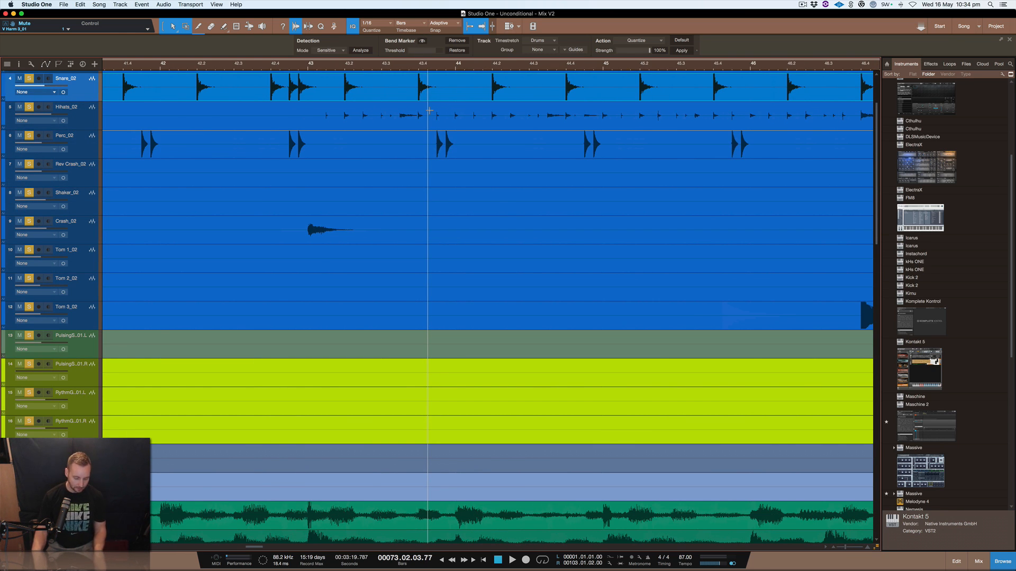
pyautogui.click(977, 561)
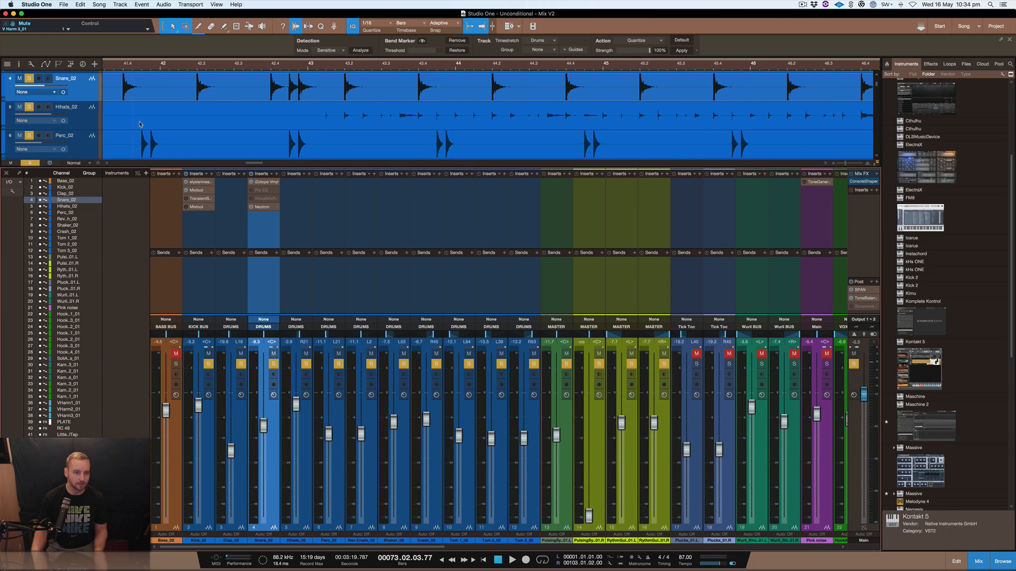
# Solo the Snare_02 channel in the console
pyautogui.click(665, 364)
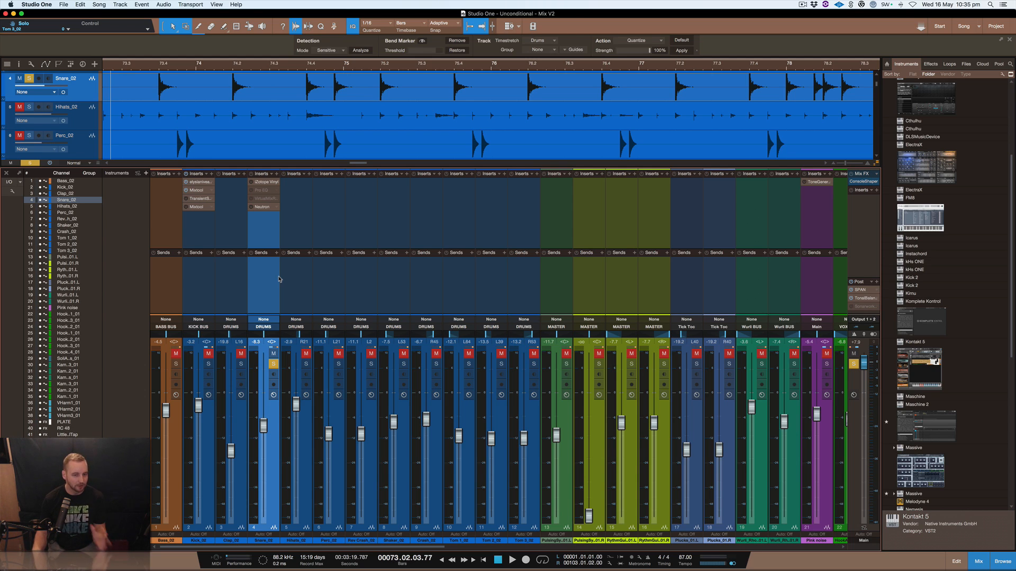
pyautogui.moveTo(283, 295)
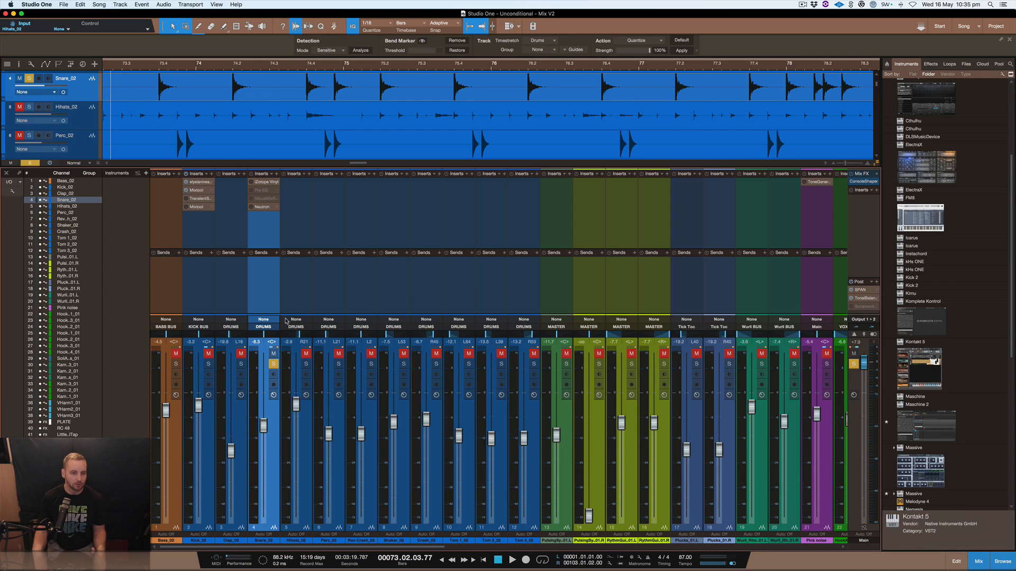
pyautogui.moveTo(270, 198)
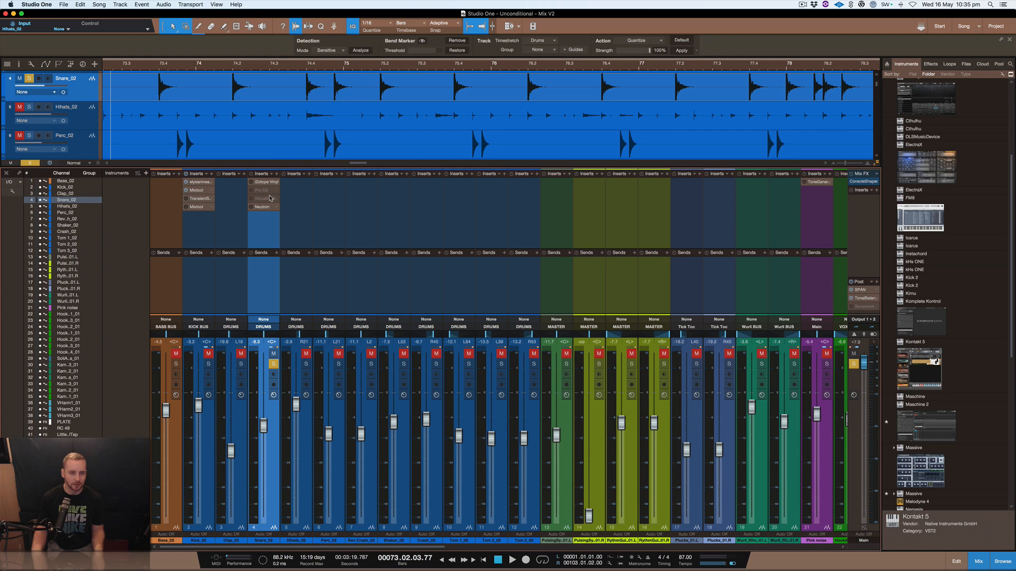
pyautogui.moveTo(265, 198)
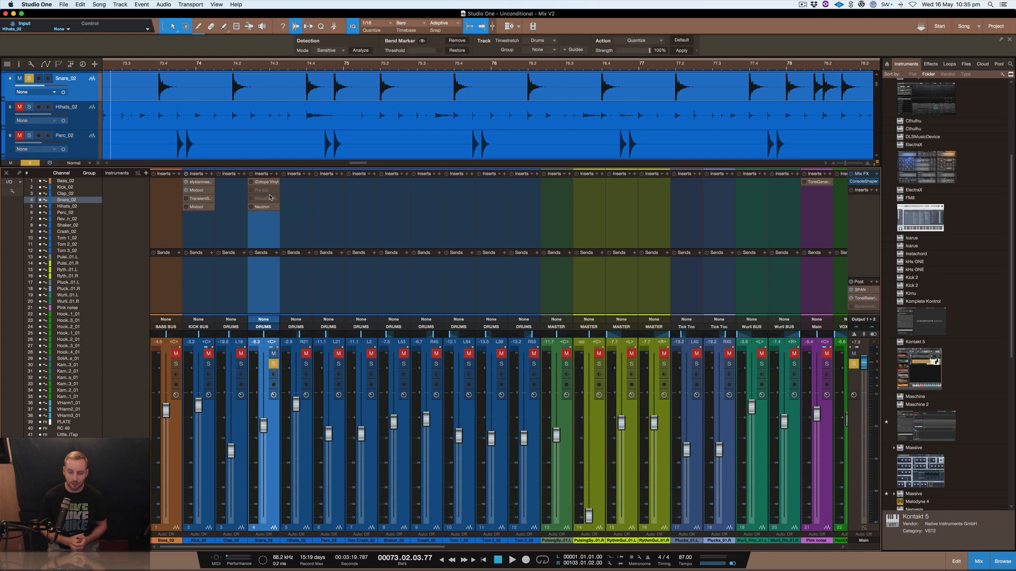
pyautogui.moveTo(263, 186)
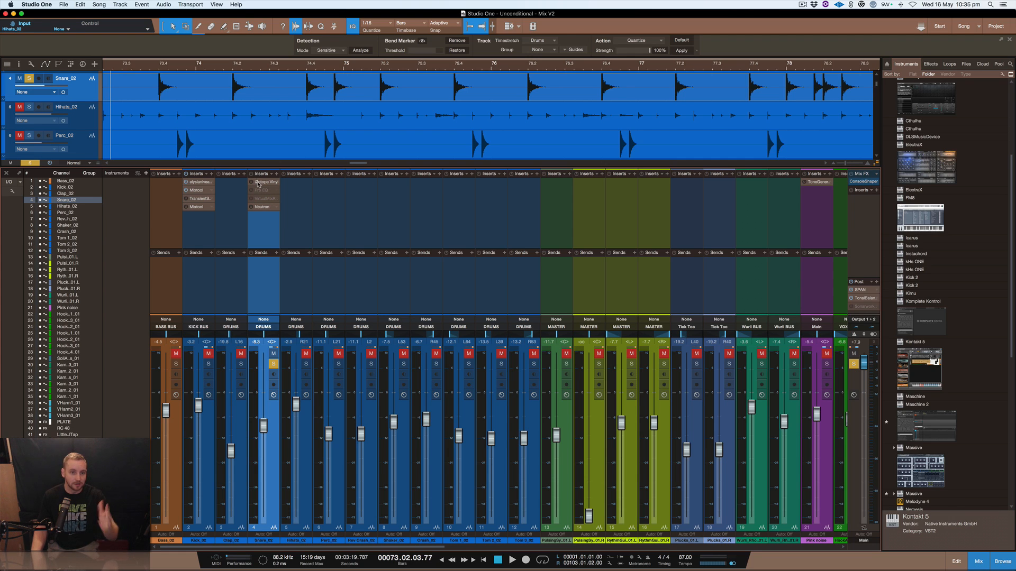
pyautogui.moveTo(259, 184)
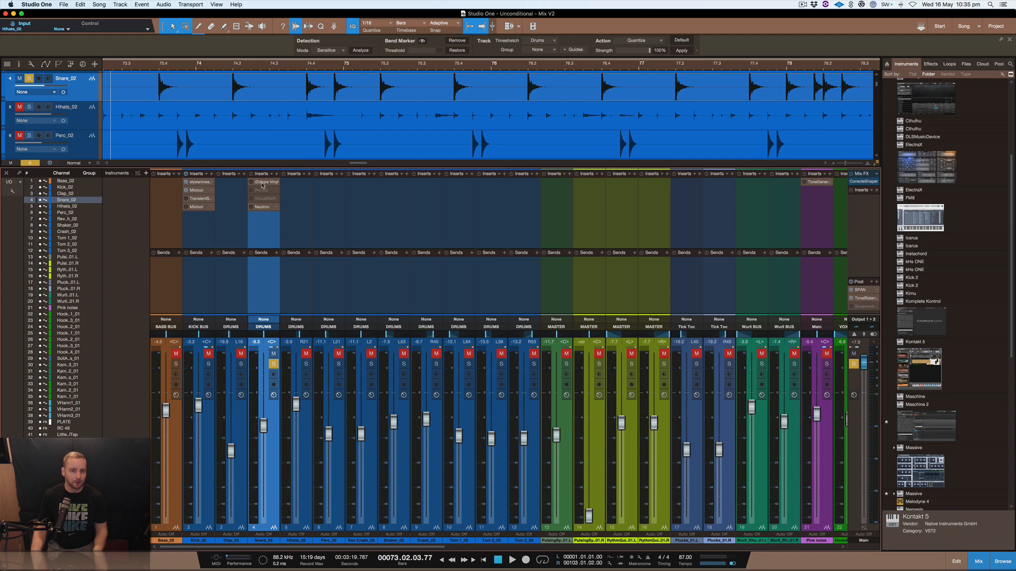
# Show iZotope Vinyl on Snare_02 and toggle its Activate button to compare the snare with and without it
pyautogui.click(263, 182)
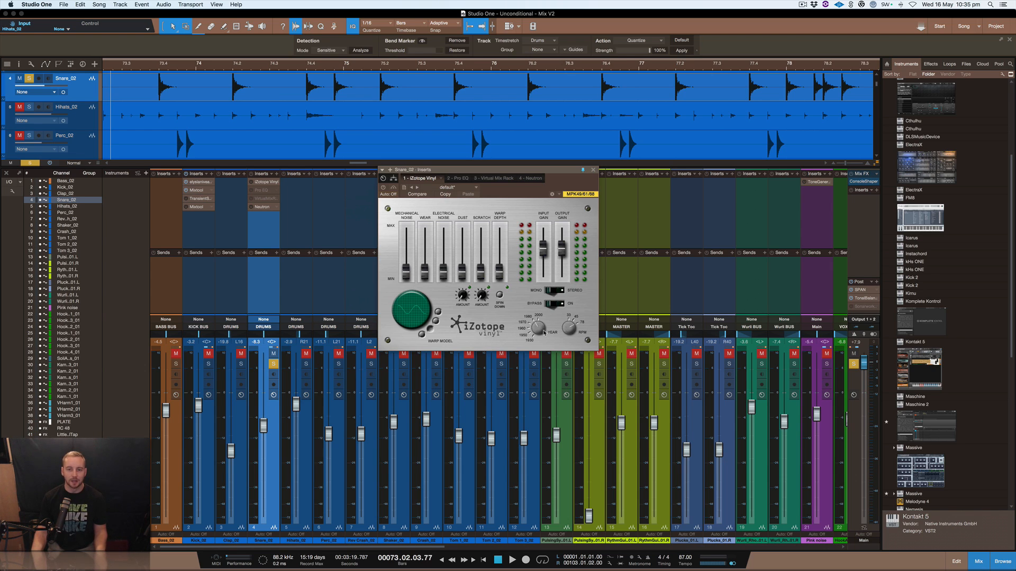
pyautogui.moveTo(543, 175)
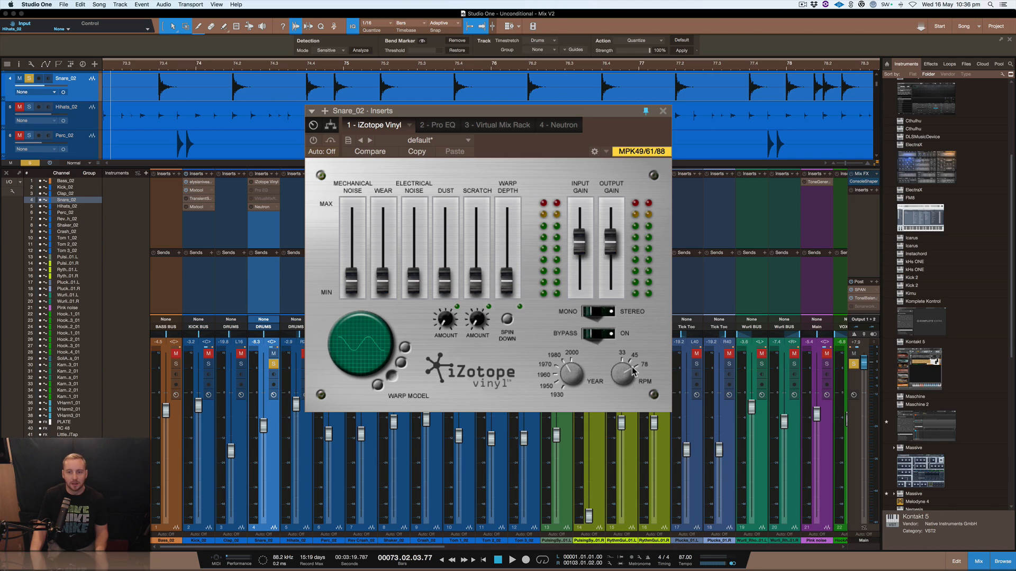
pyautogui.moveTo(631, 348)
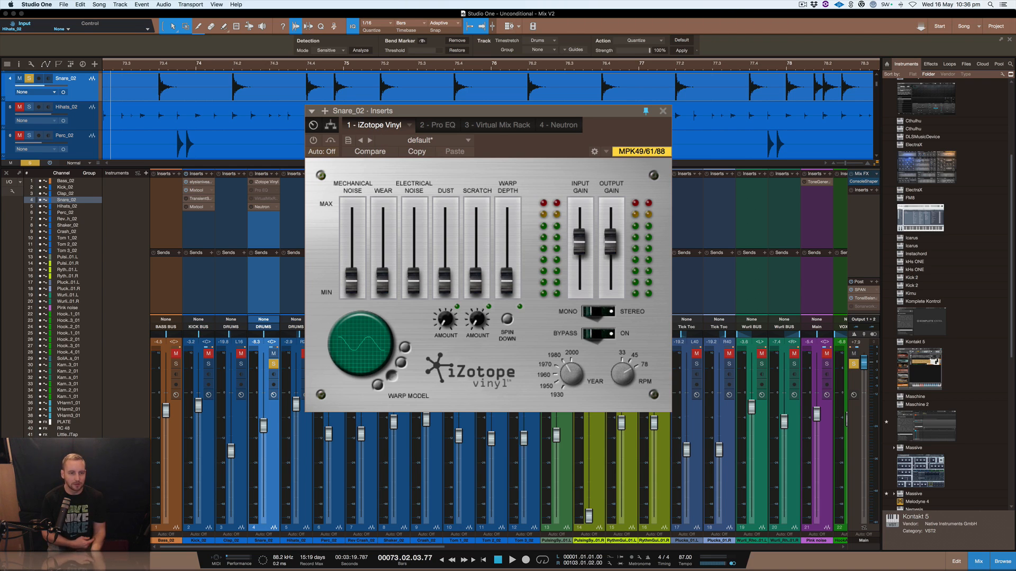
pyautogui.moveTo(406, 150)
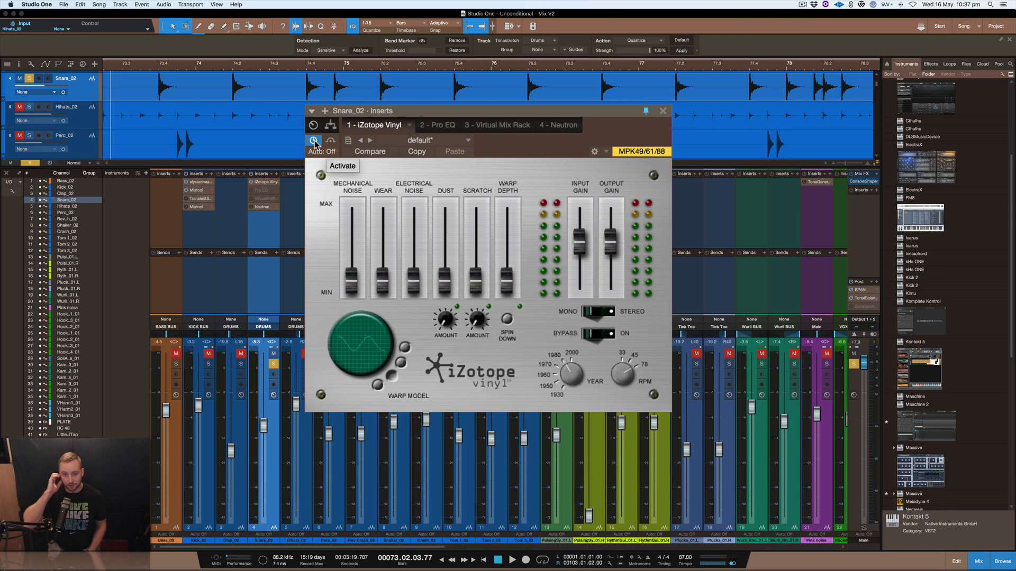
pyautogui.click(313, 141)
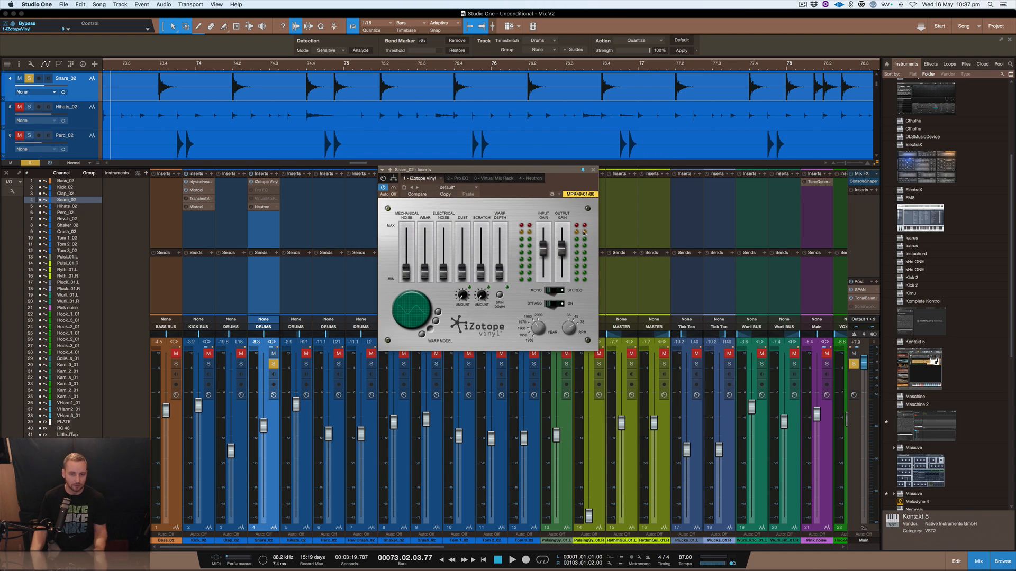
pyautogui.moveTo(593, 170)
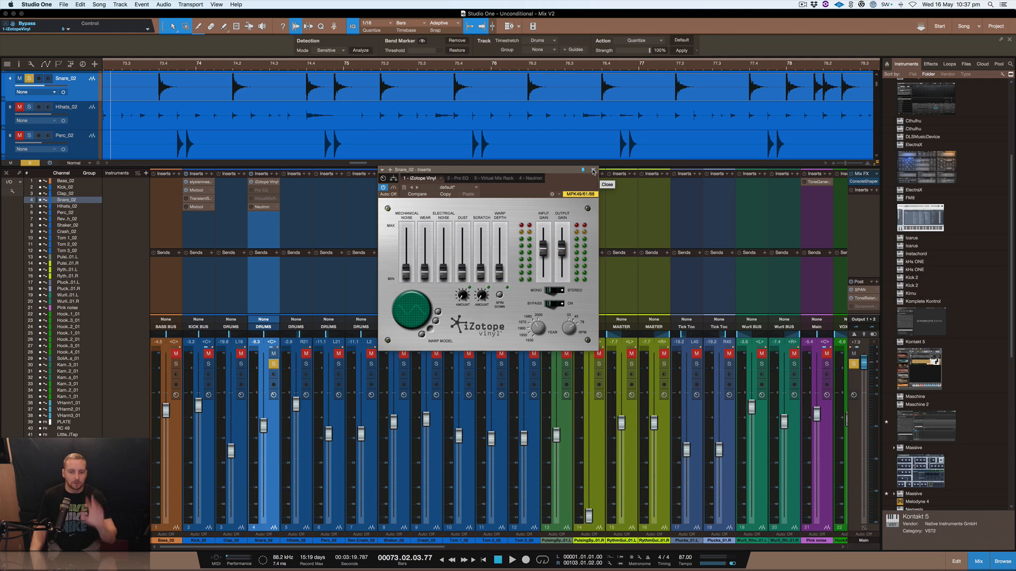
# Switch the insert window to 4 - Neutron and show its Transient Shaper module
pyautogui.click(591, 169)
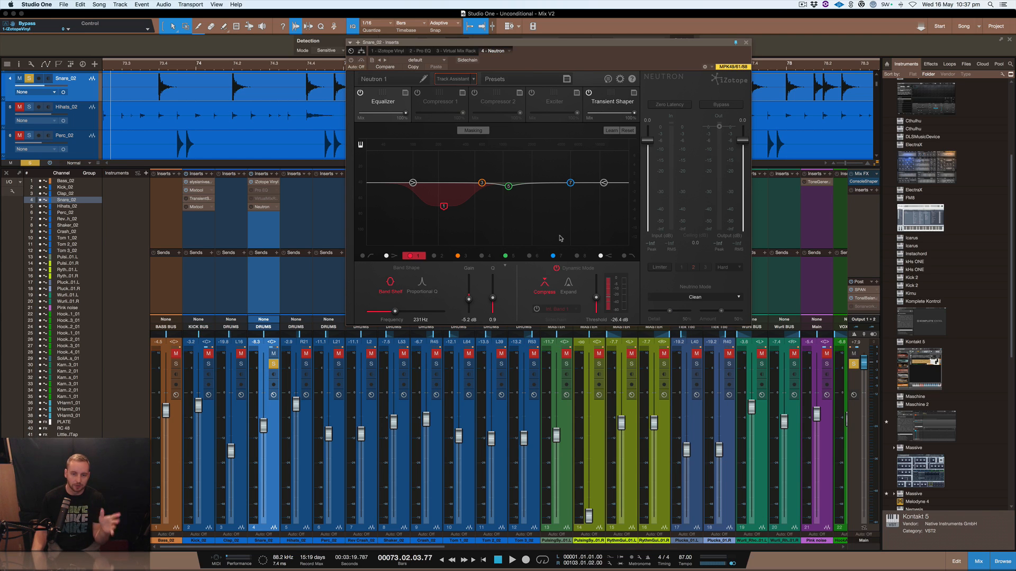
pyautogui.moveTo(417, 134)
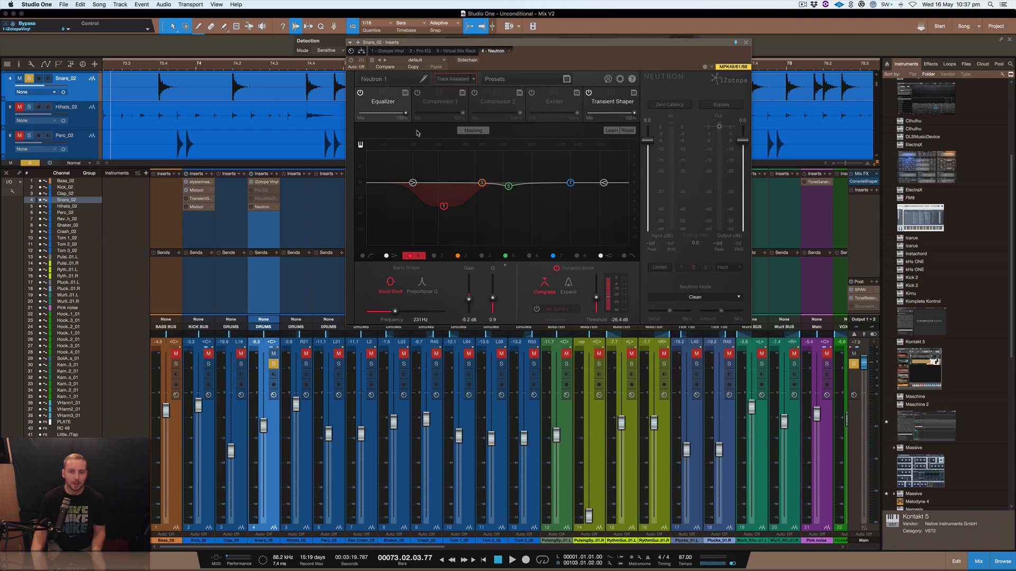
pyautogui.moveTo(391, 103)
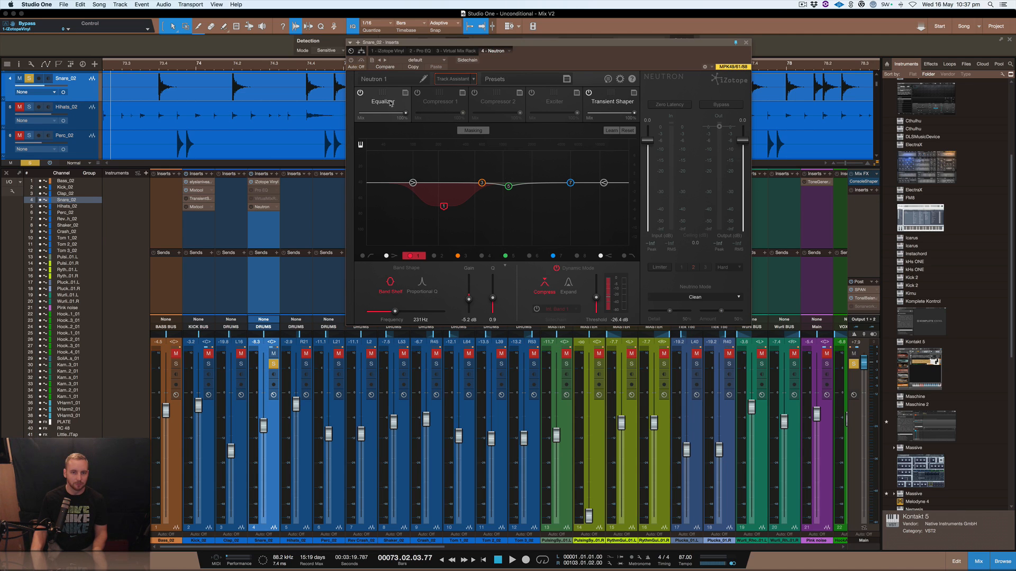
pyautogui.moveTo(397, 106)
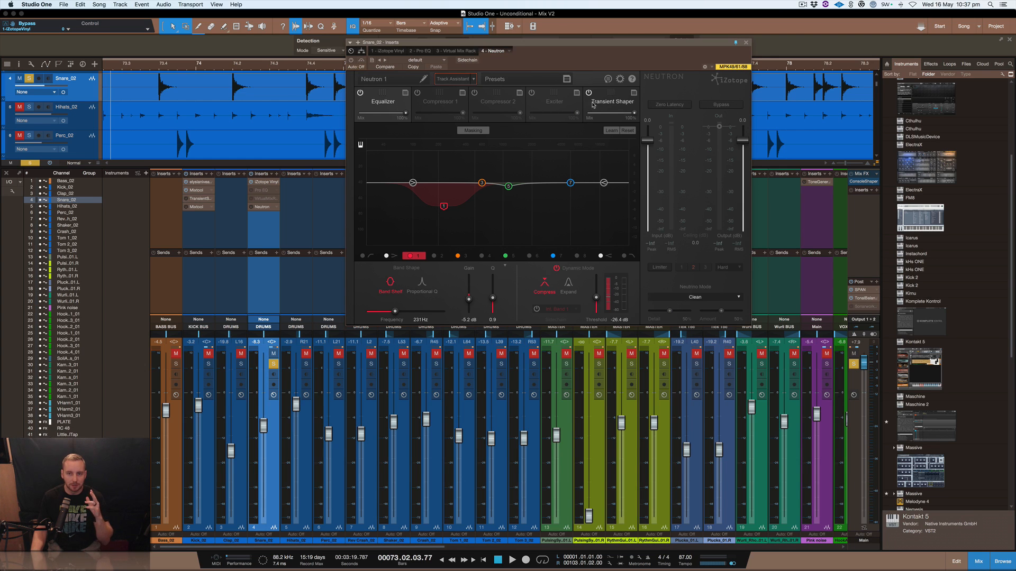
pyautogui.click(609, 101)
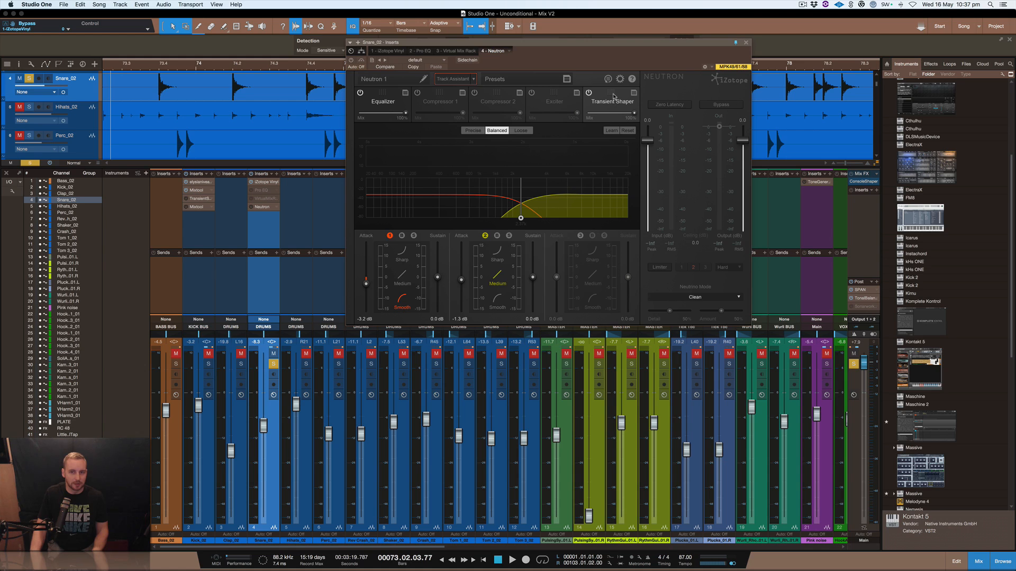
# Show Neutron's Equalizer and bypass the plugin twice during playback, ending with Neutron active
pyautogui.click(587, 93)
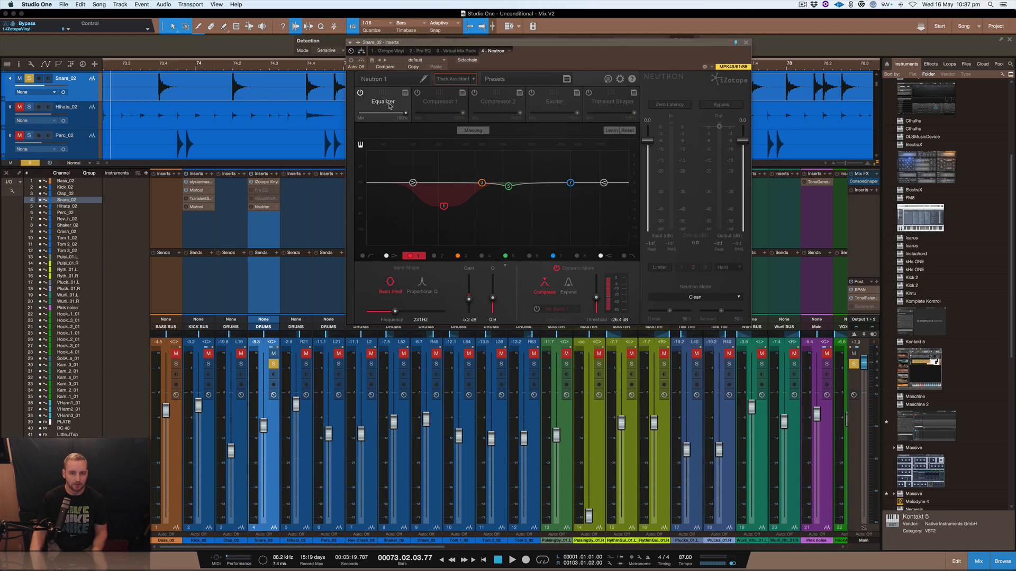
pyautogui.moveTo(452, 197)
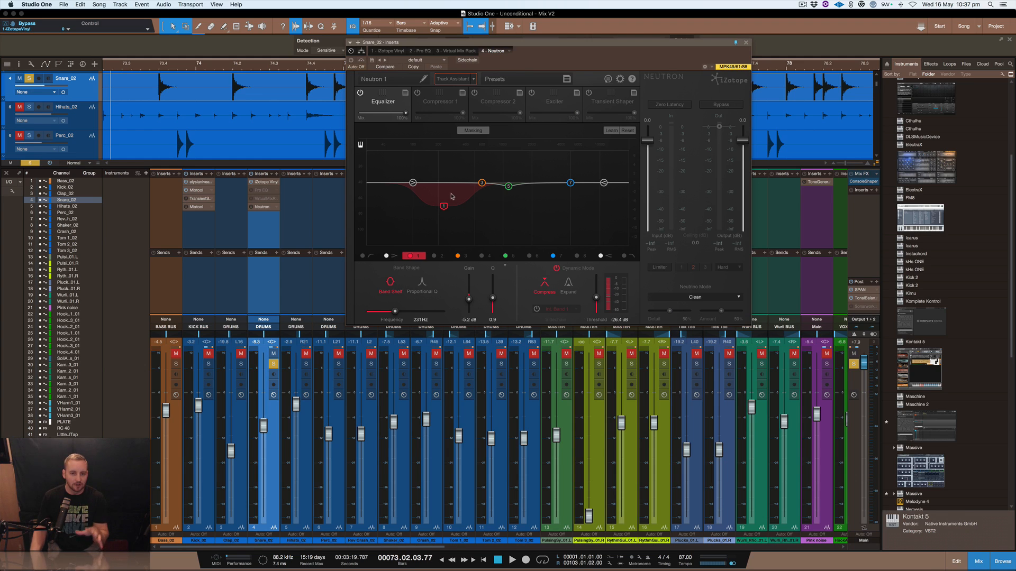
pyautogui.moveTo(431, 195)
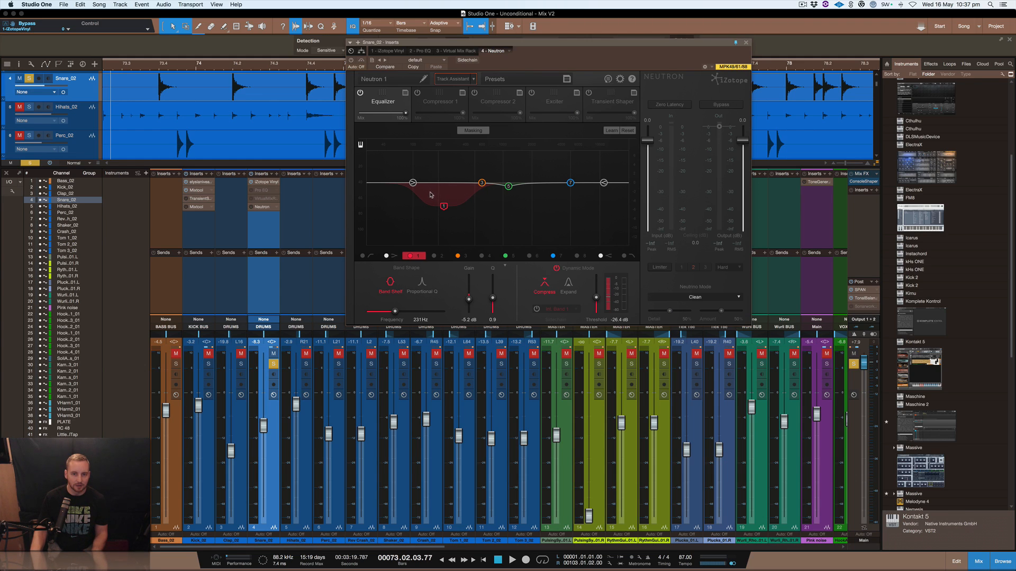
pyautogui.moveTo(374, 134)
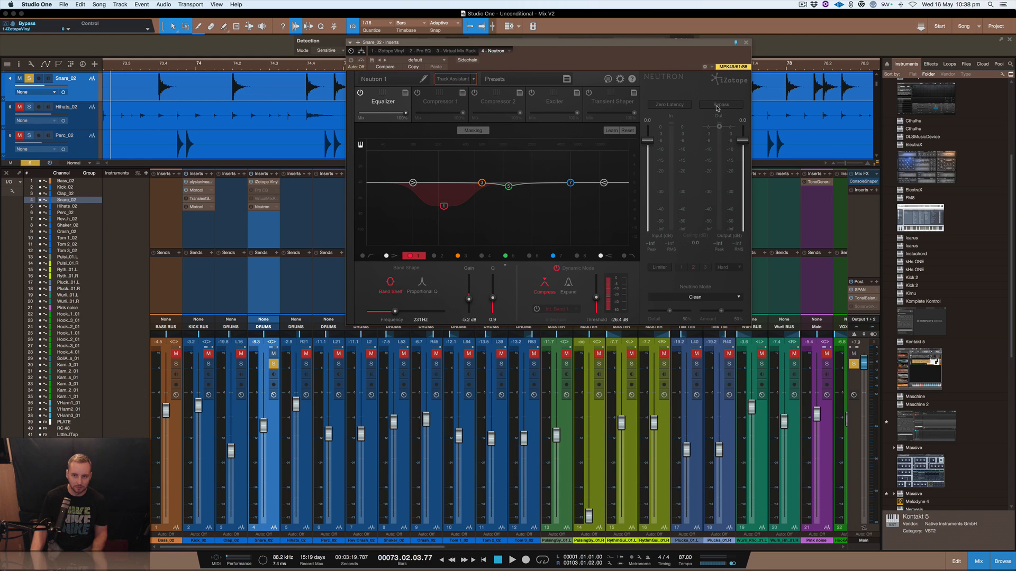
pyautogui.click(720, 104)
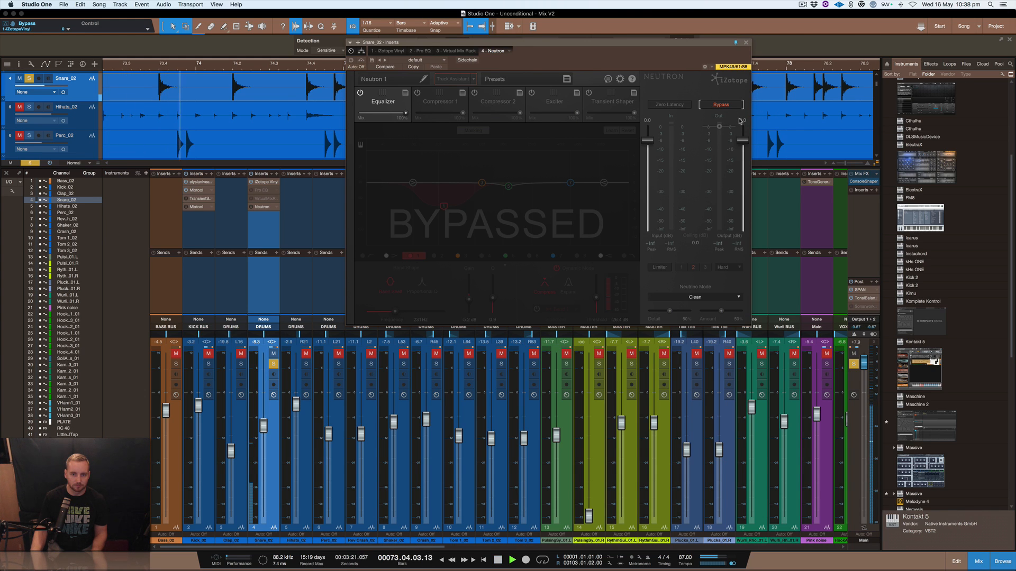
pyautogui.moveTo(720, 105)
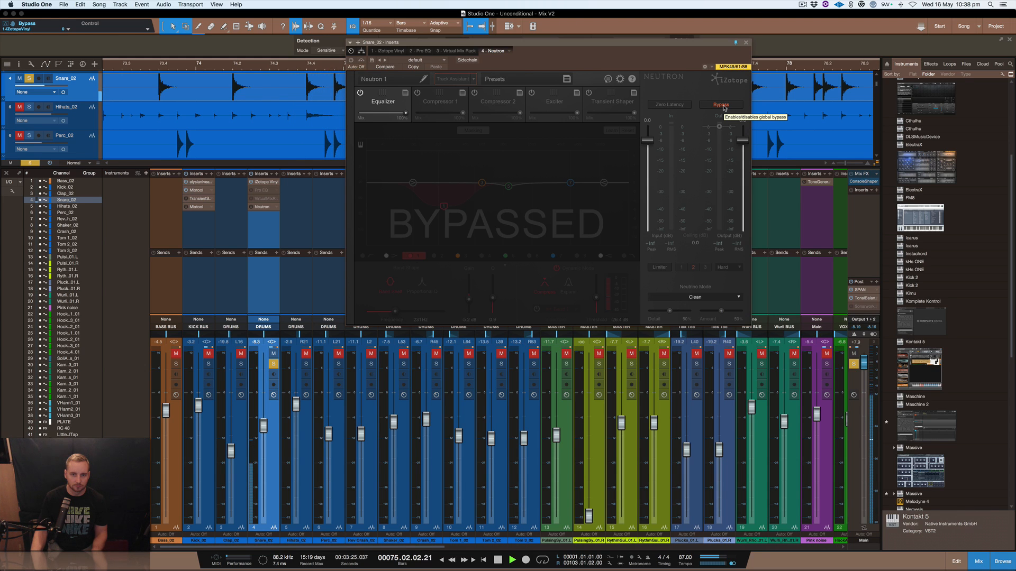
pyautogui.click(721, 104)
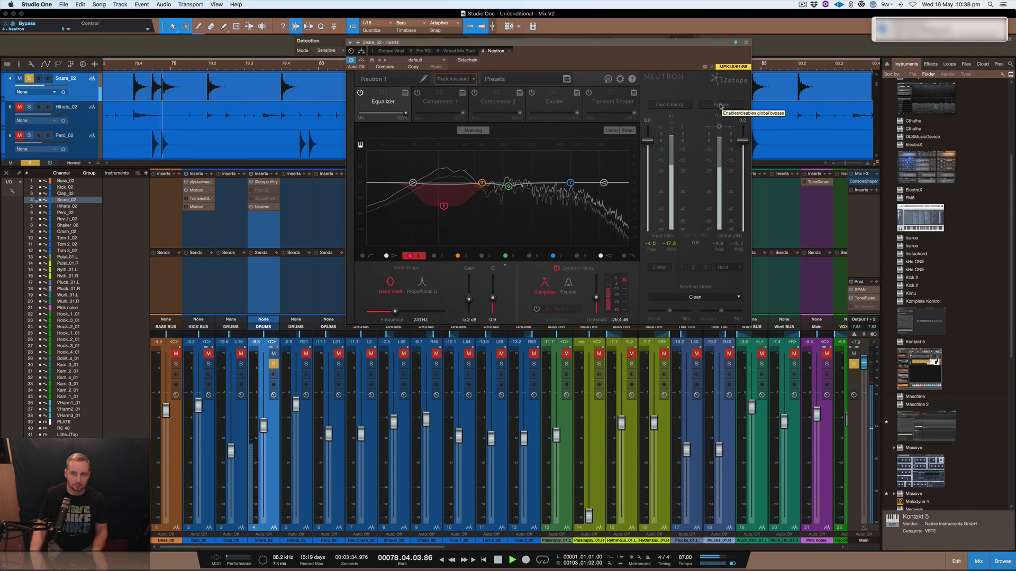
pyautogui.click(721, 105)
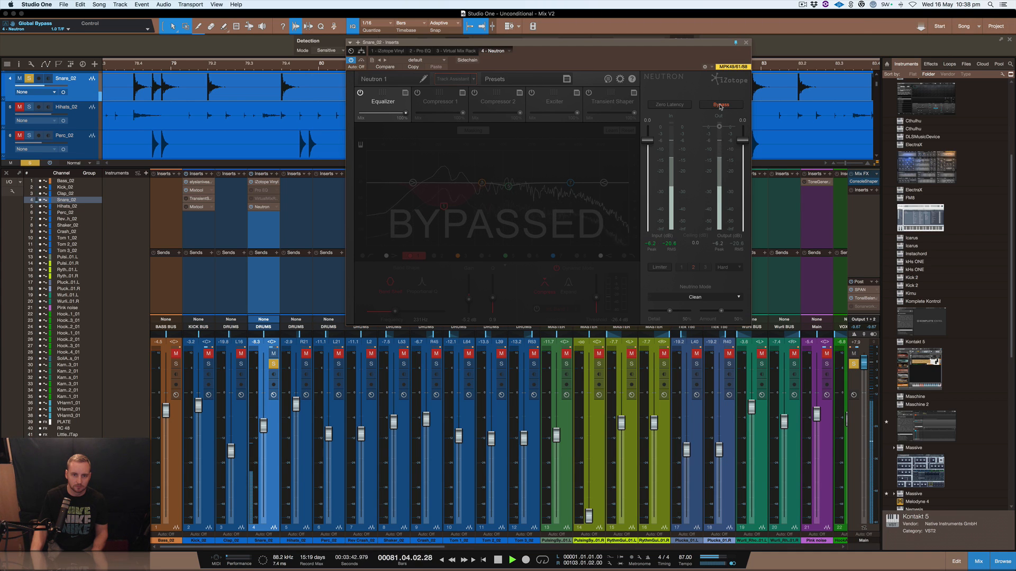
pyautogui.click(720, 105)
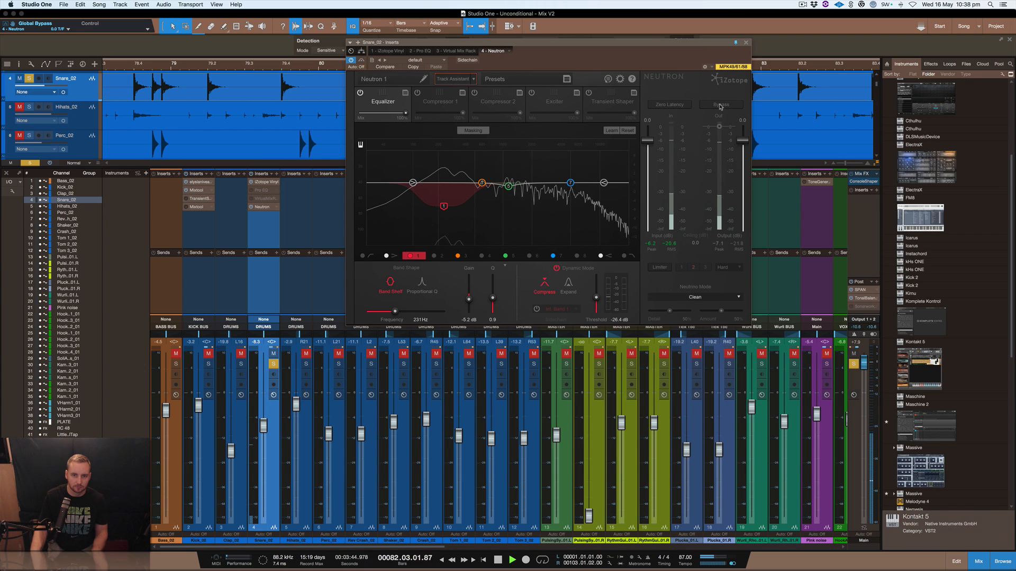
pyautogui.moveTo(569, 145)
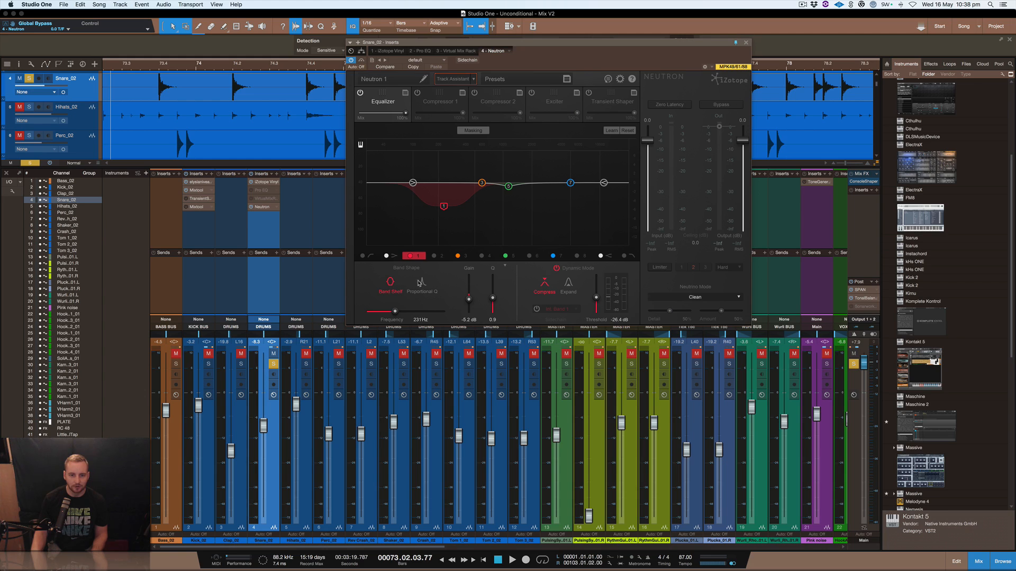
pyautogui.moveTo(435, 208)
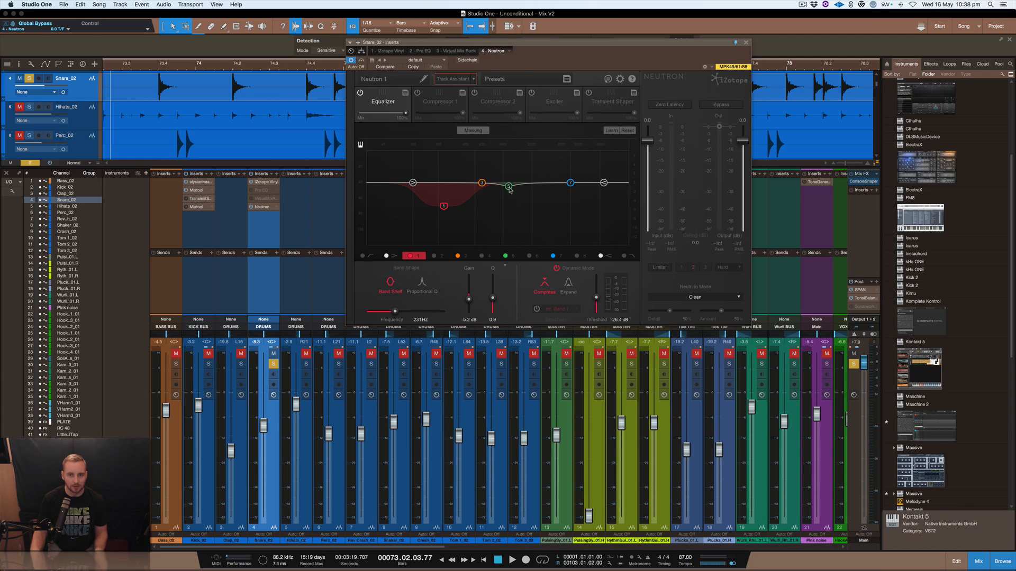
# Select the EQ band near 1139 Hz and disable the low shelf band
pyautogui.click(509, 187)
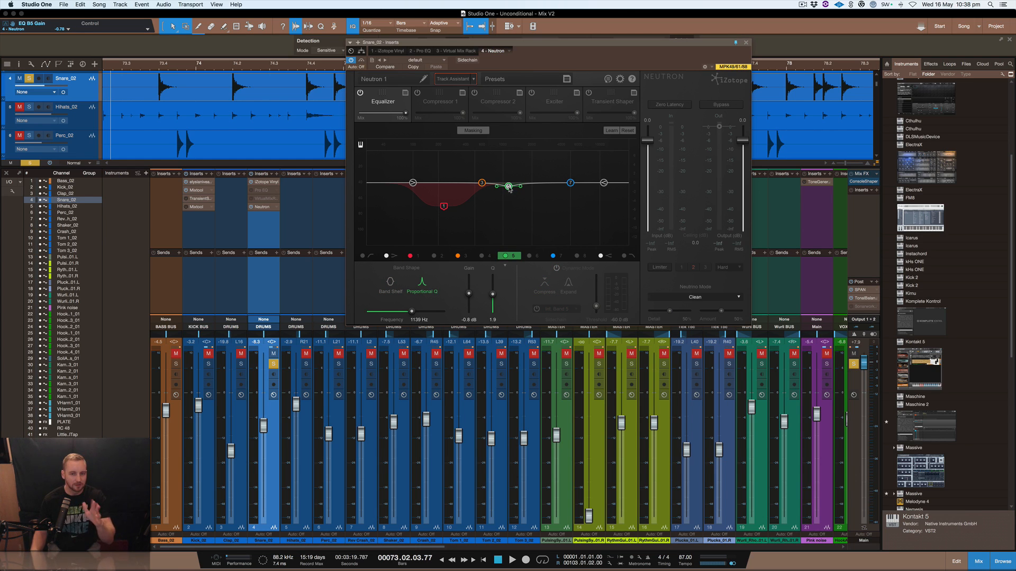
pyautogui.moveTo(525, 189)
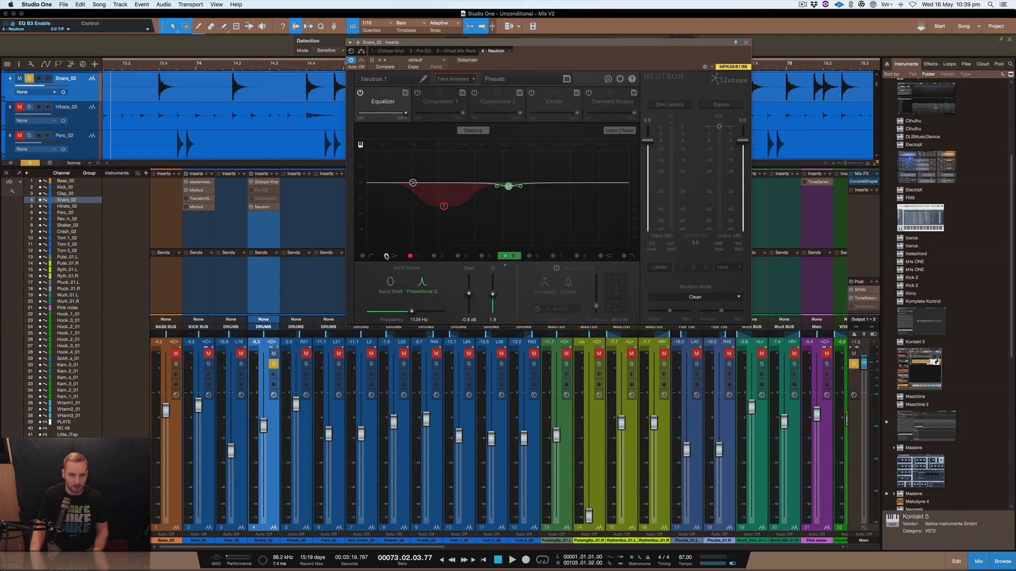
pyautogui.click(413, 183)
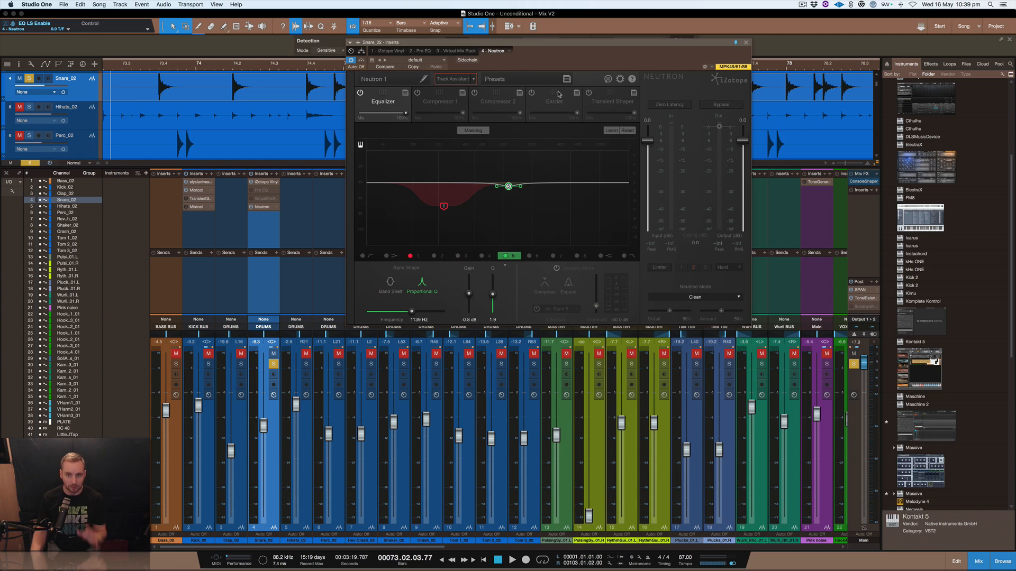
# Return to the Transient Shaper module and switch it on
pyautogui.click(589, 93)
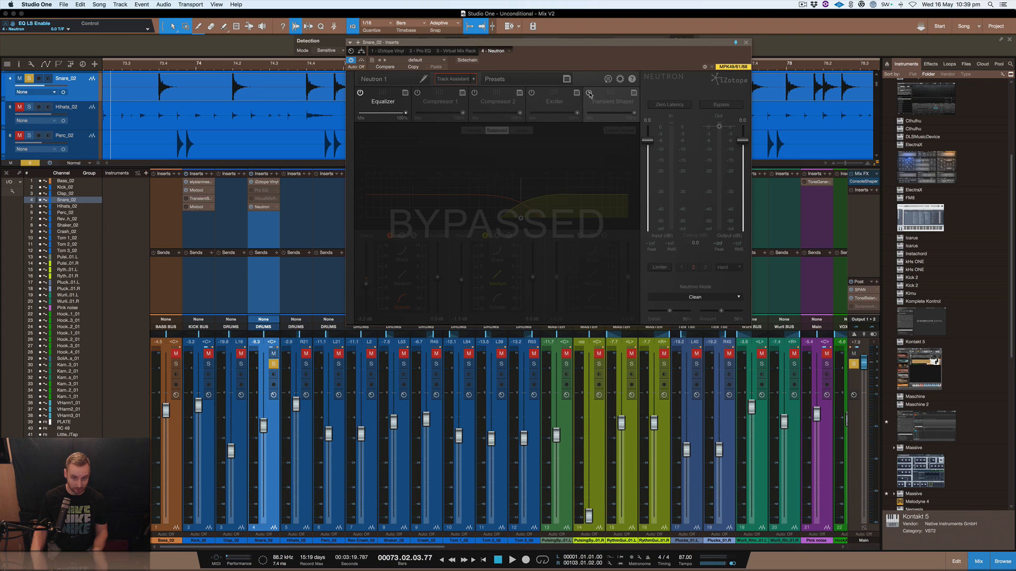
pyautogui.click(587, 93)
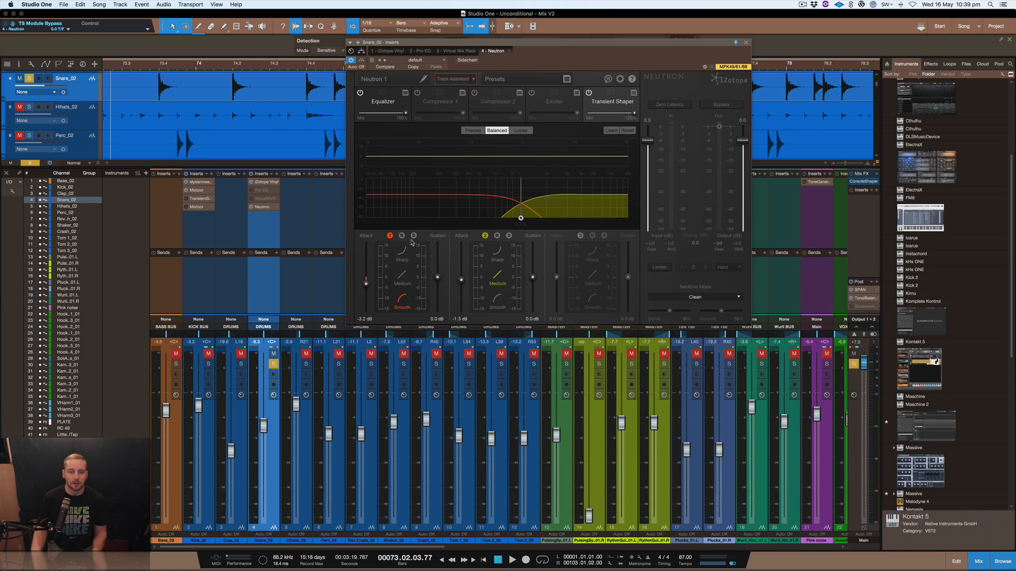
pyautogui.moveTo(368, 297)
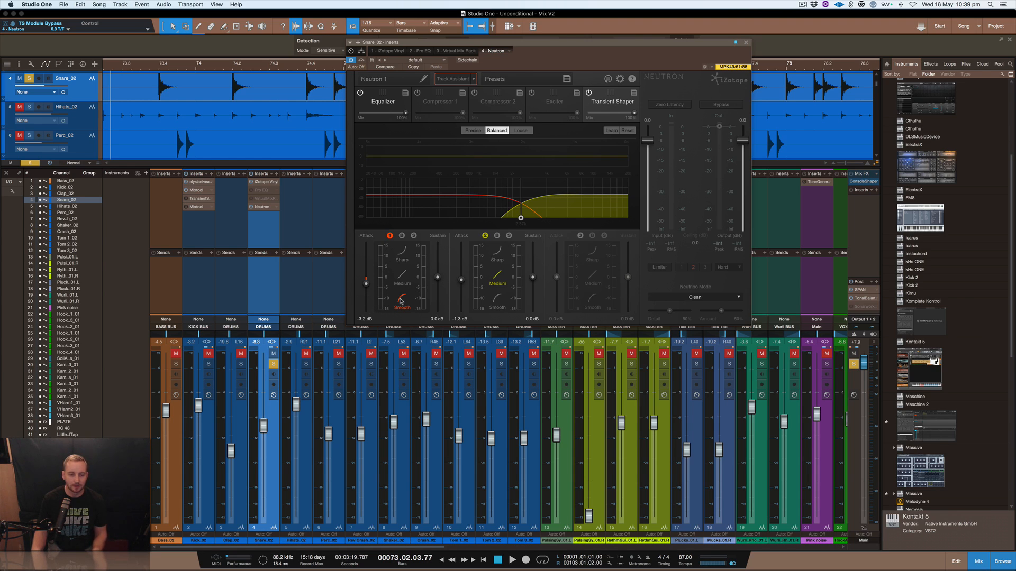
# Bypass and re-enable Neutron's Transient Shaper to compare the snare with and without it
pyautogui.click(587, 93)
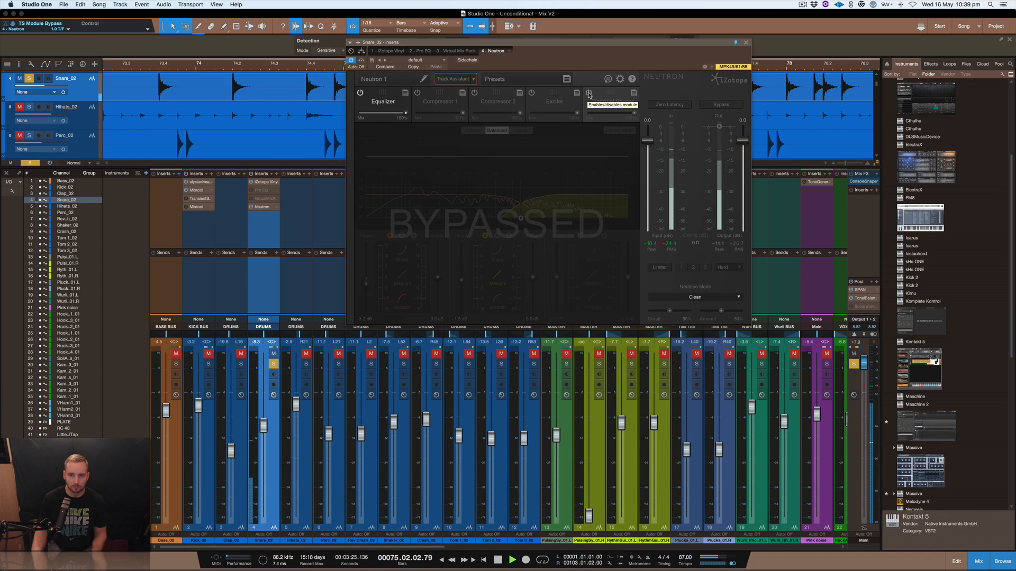
pyautogui.click(589, 94)
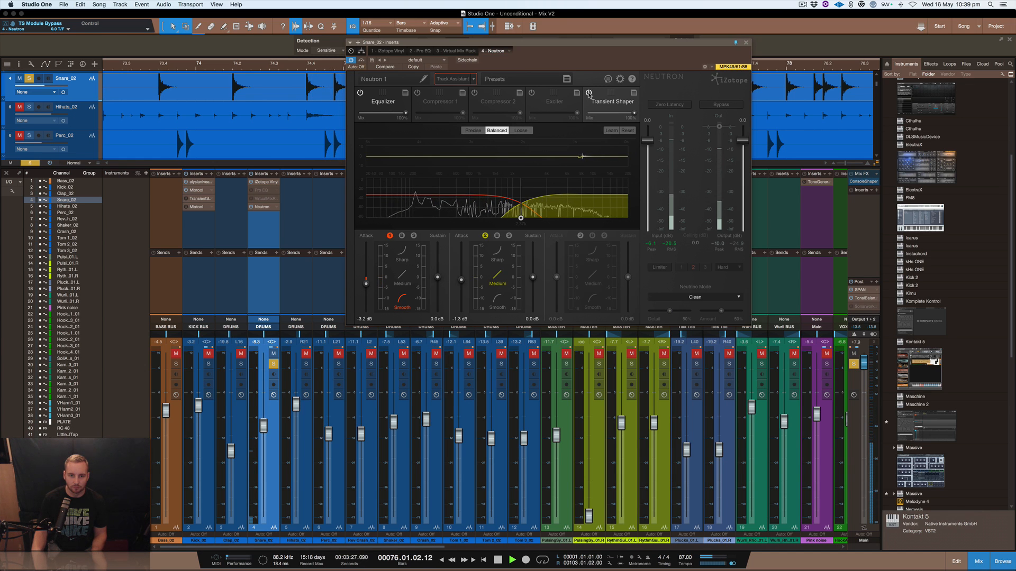
pyautogui.click(589, 94)
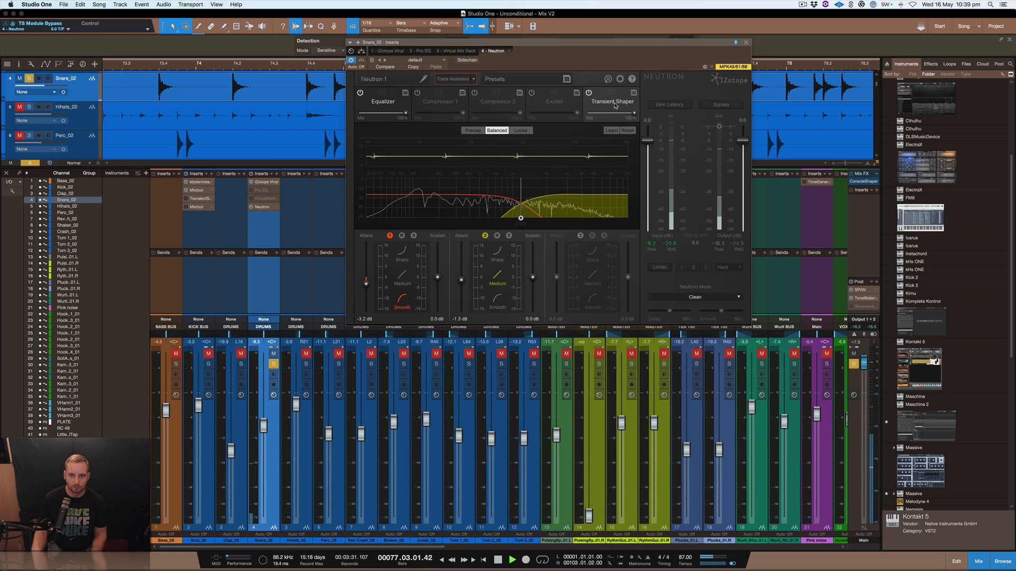
pyautogui.click(588, 93)
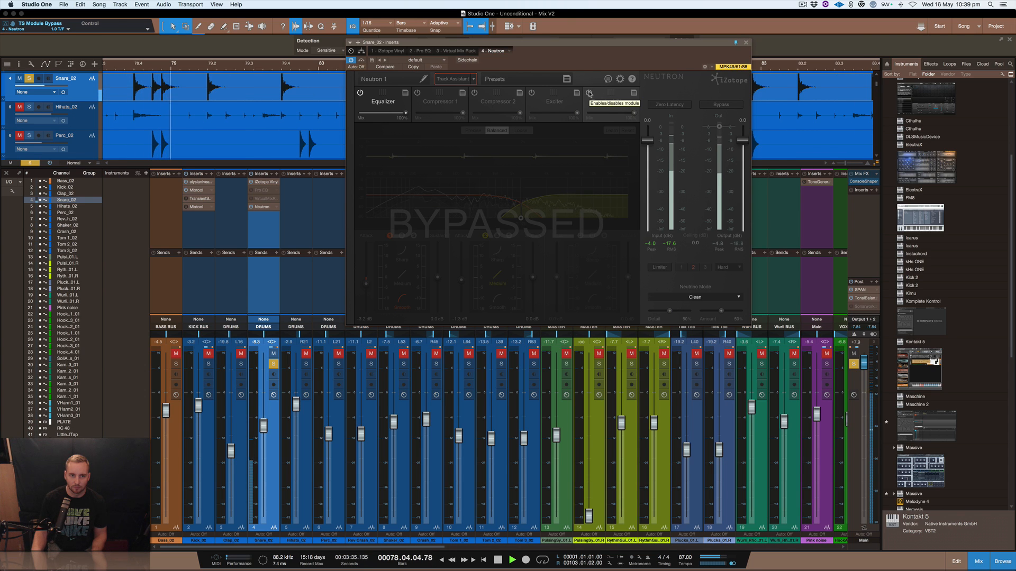
# Return to the Transient Shaper settings and toggle Neutron's first compressor module before closing
pyautogui.click(609, 95)
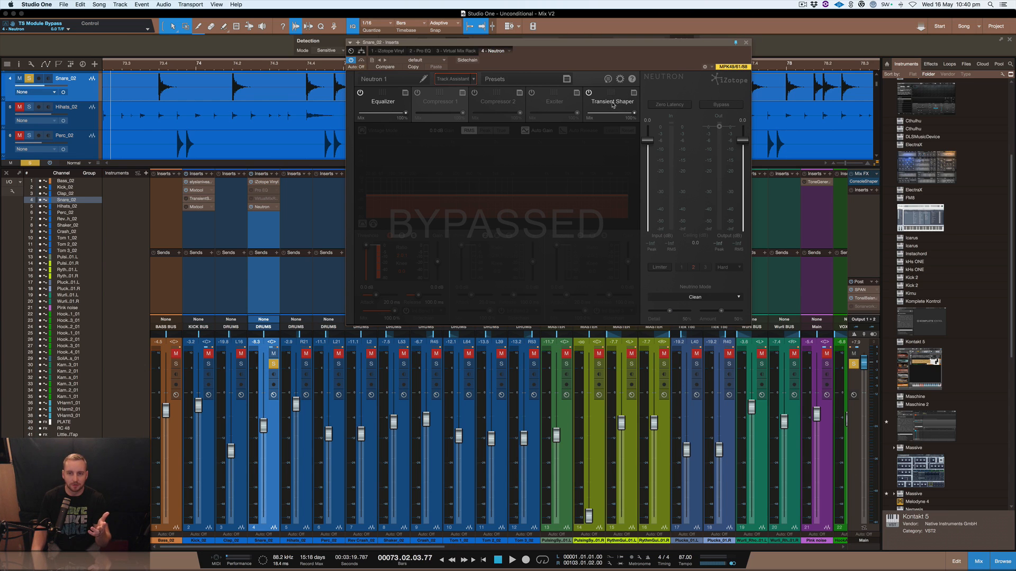
pyautogui.click(589, 93)
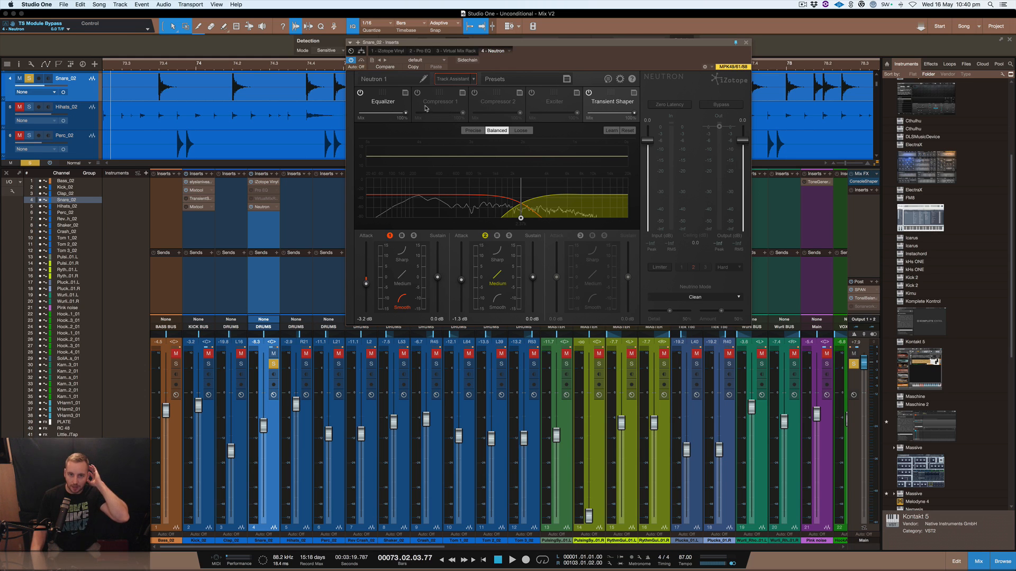
pyautogui.click(440, 101)
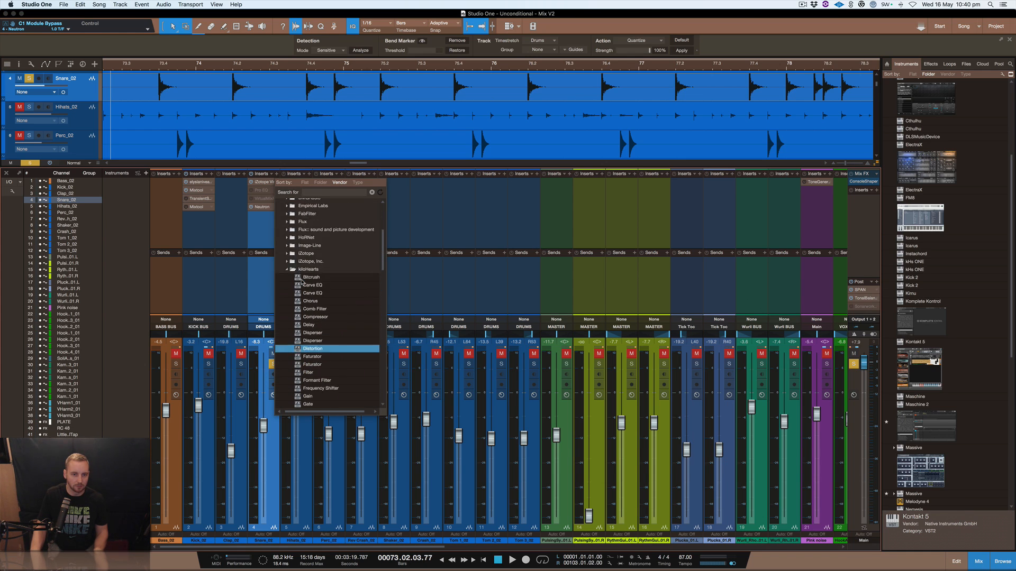
# Set the snare Compressor to a 1.2:1 ratio and raise makeup gain to about 4 dB
pyautogui.scroll(-3)
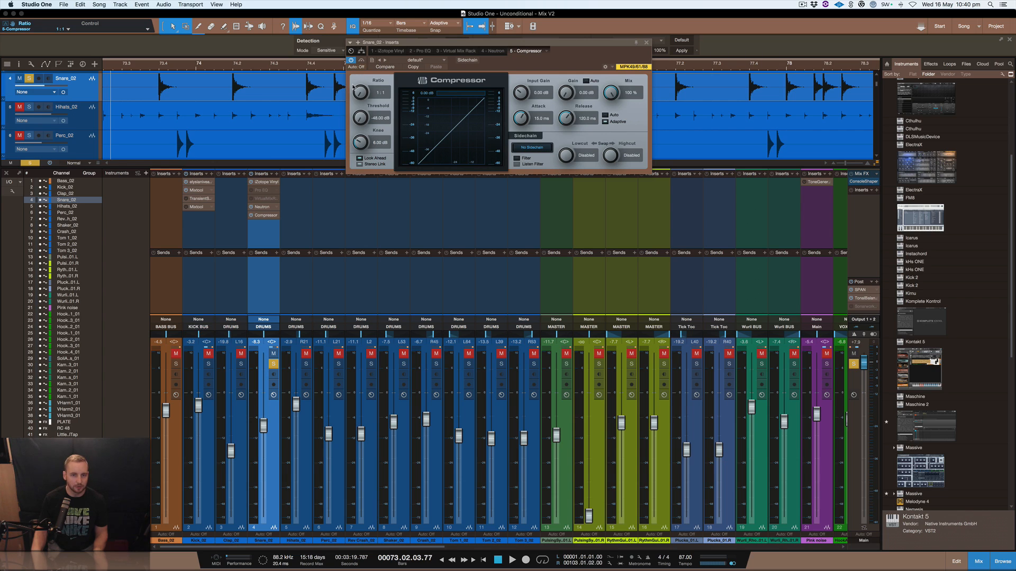
pyautogui.moveTo(361, 92)
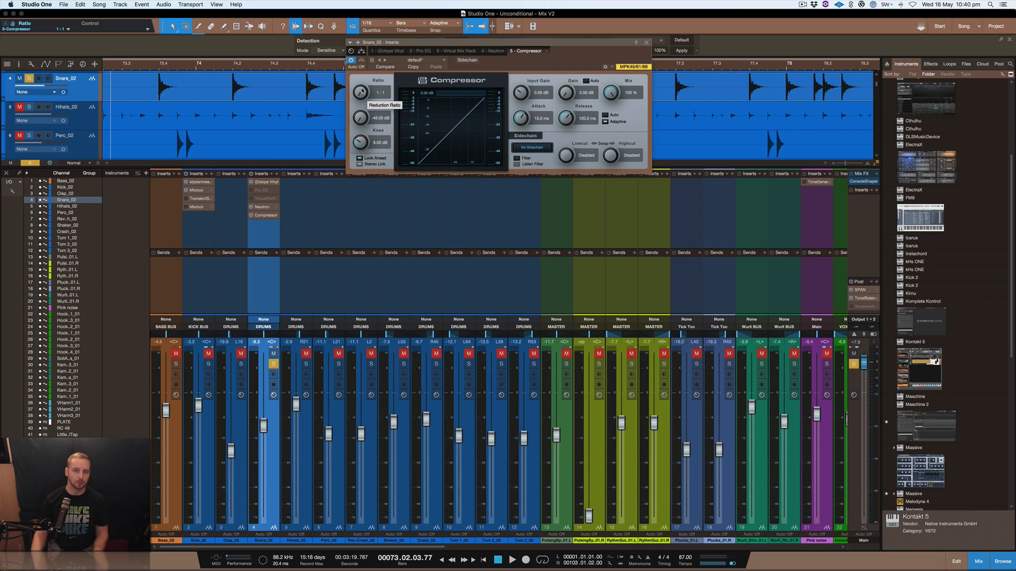
pyautogui.moveTo(360, 94)
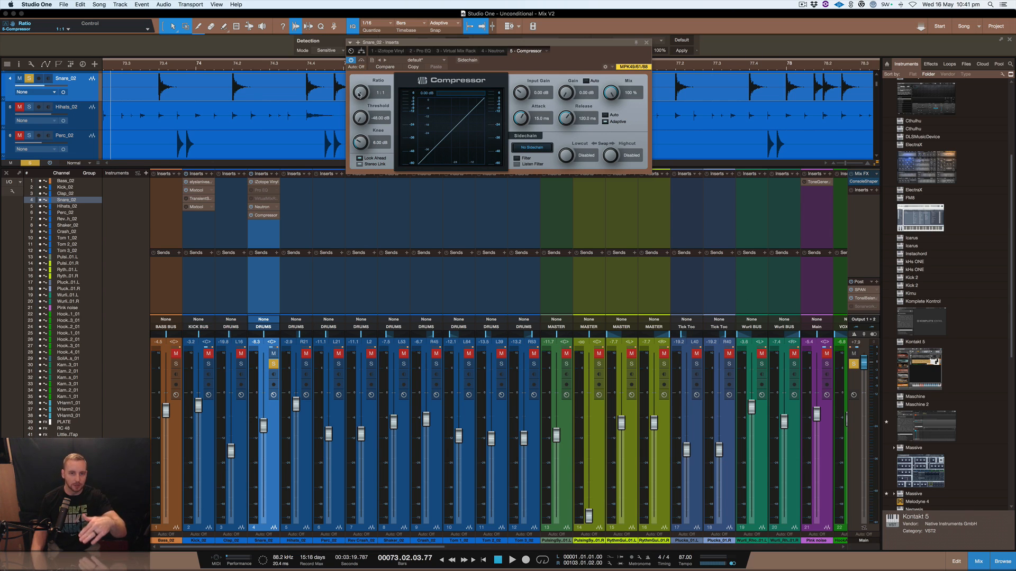
pyautogui.moveTo(360, 93)
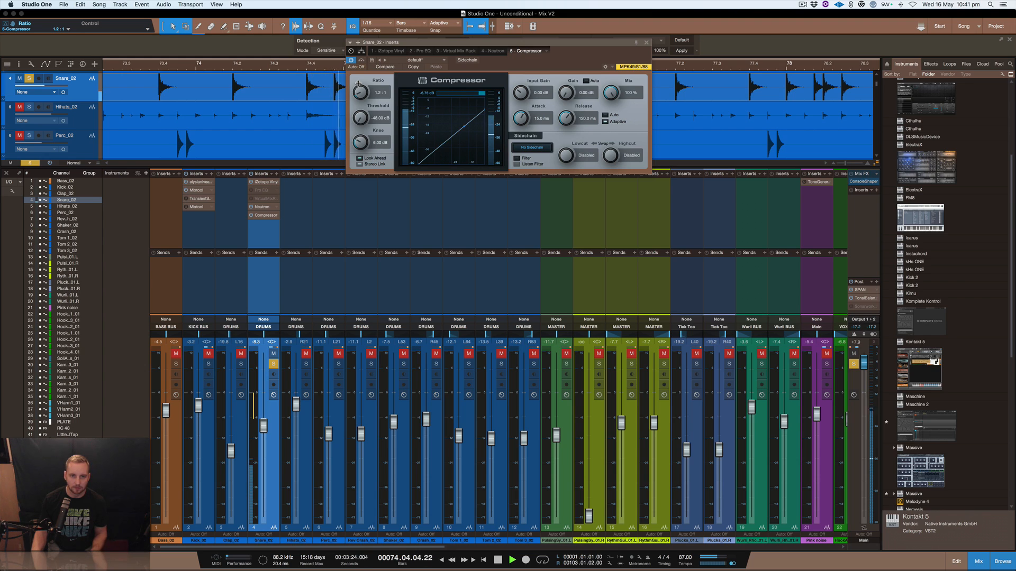
pyautogui.click(521, 92)
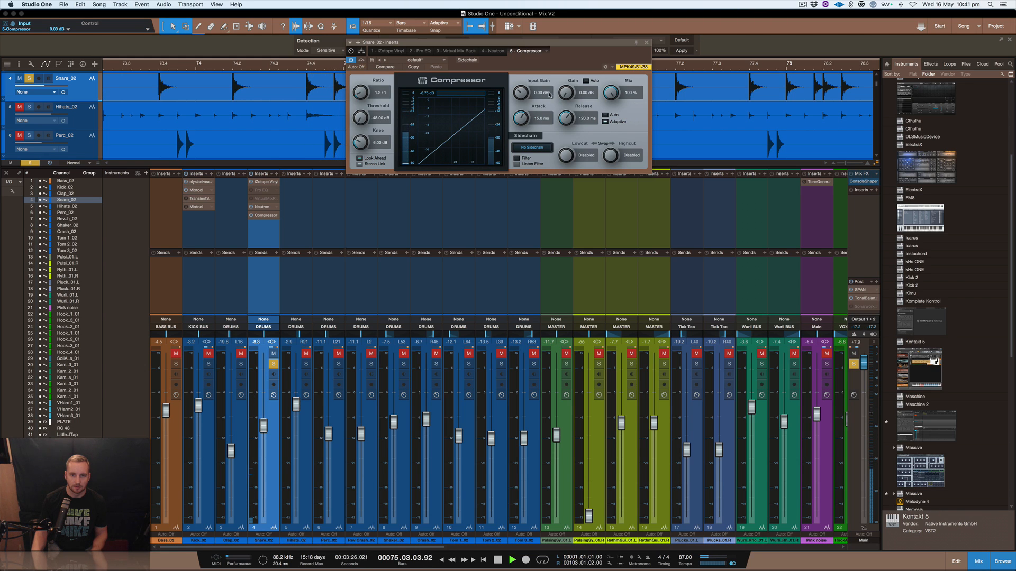
pyautogui.click(565, 92)
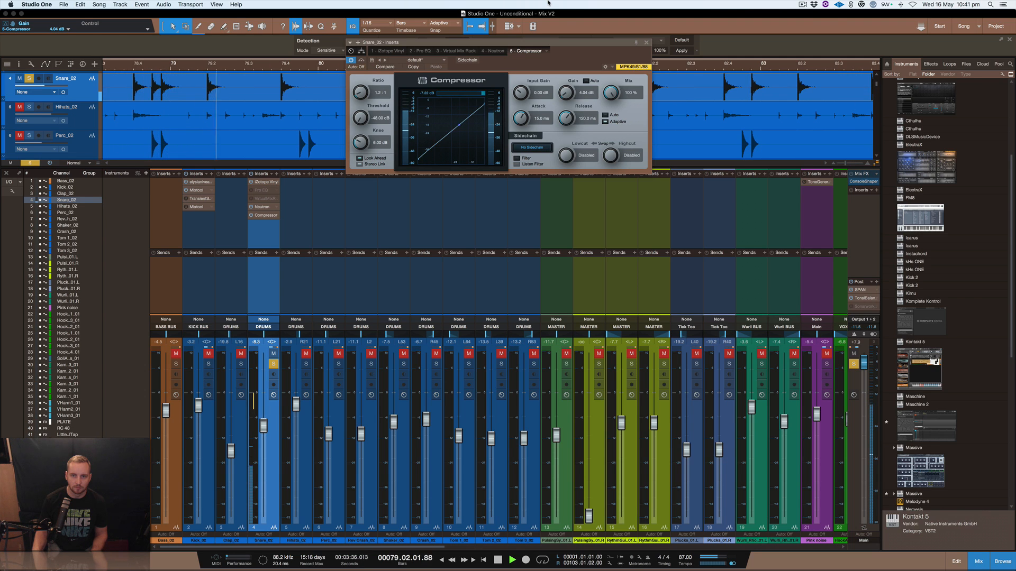
pyautogui.moveTo(564, 93); pyautogui.dragTo(565, 89)
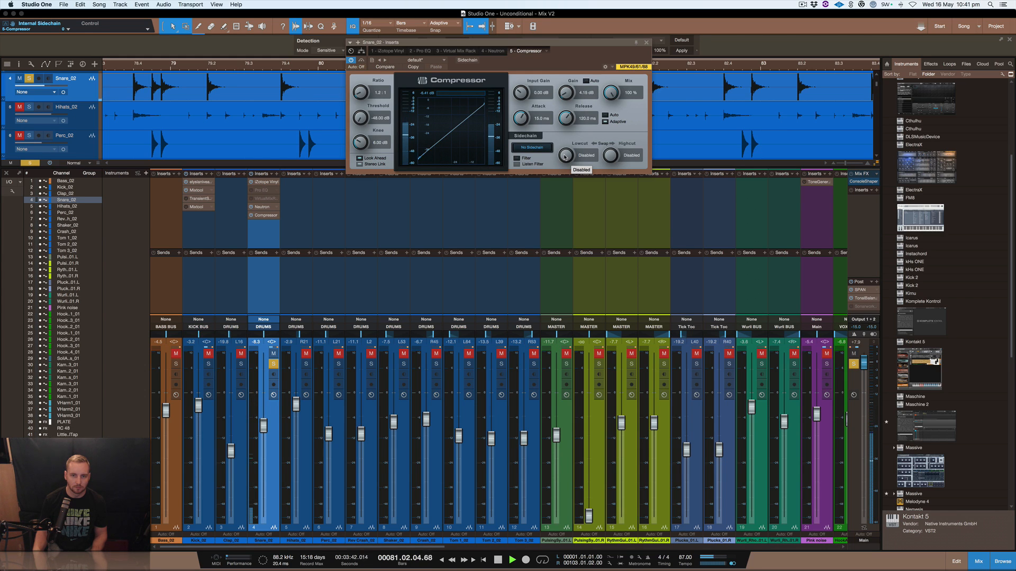
pyautogui.click(351, 62)
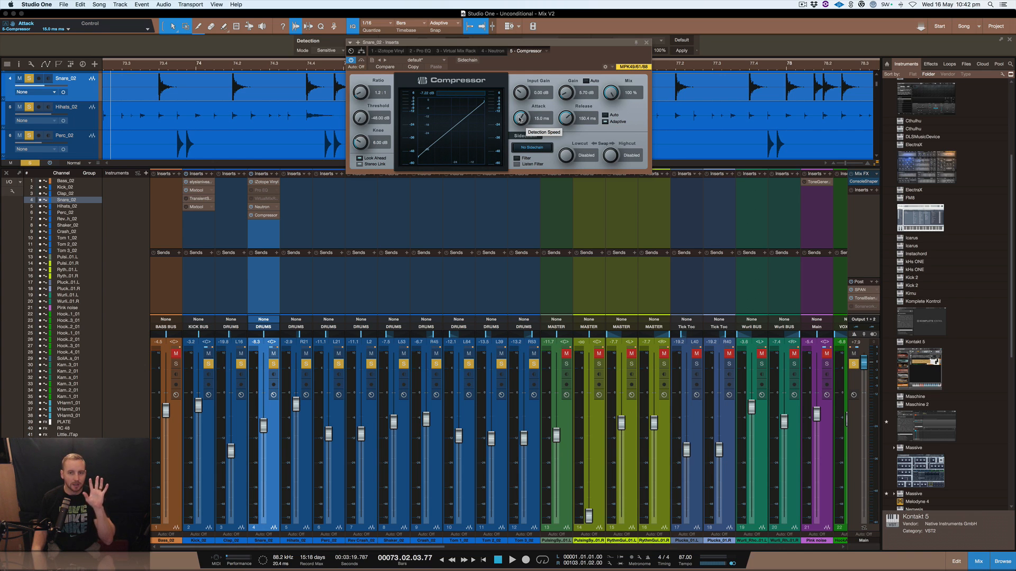
pyautogui.moveTo(530, 127)
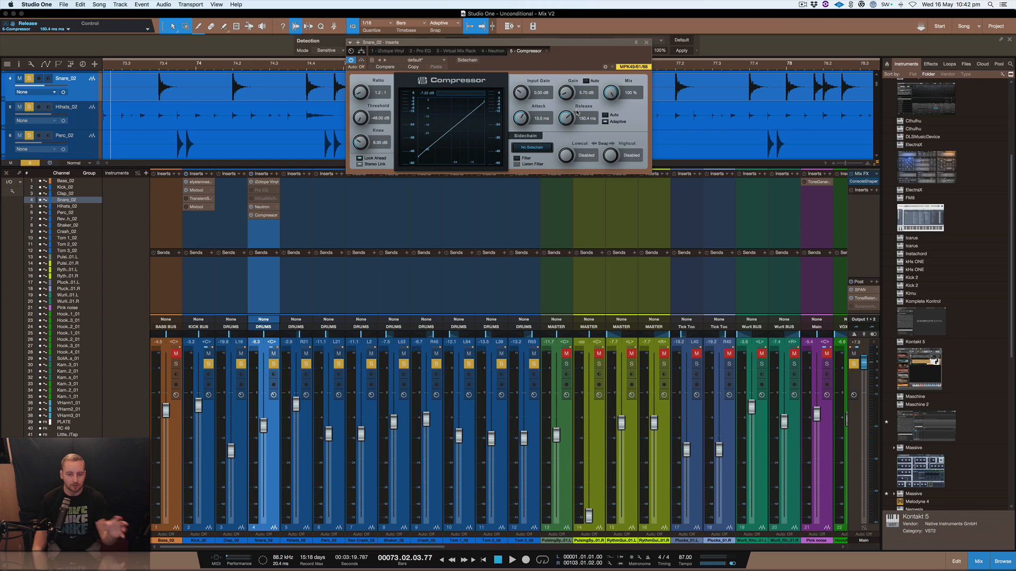
pyautogui.moveTo(732, 486)
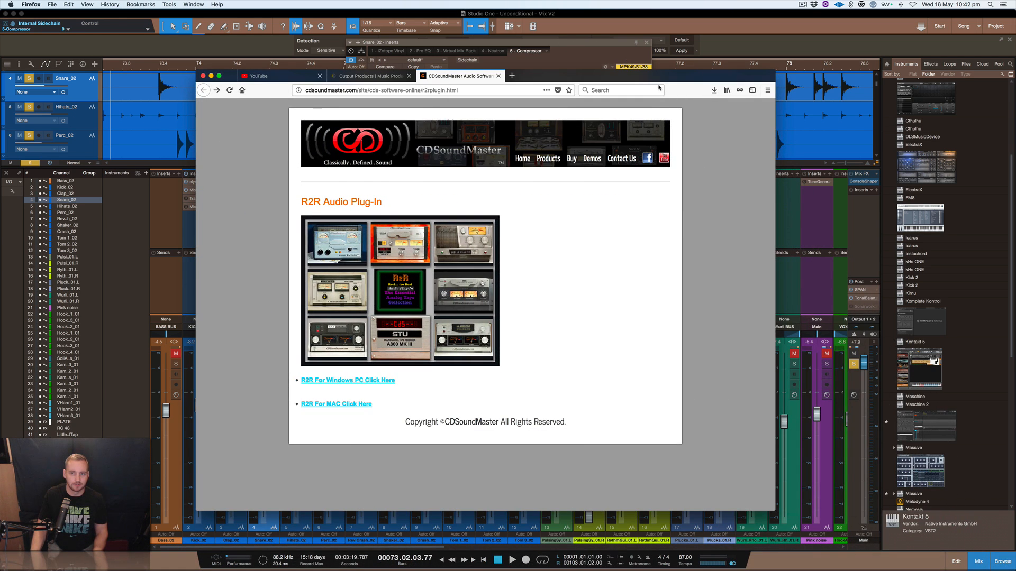
# Calculate delay times for 87 BPM on nickfever.com, giving 689.66 ms quarter and 344.83 ms eighth notes
pyautogui.click(511, 76)
pyautogui.write('nickfever.com/music/delay-calculator')
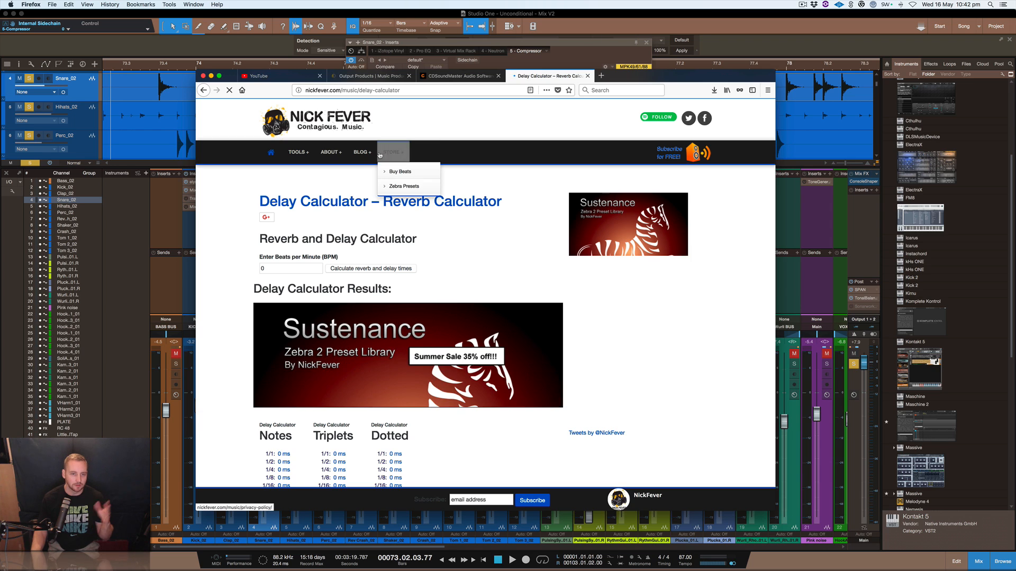
pyautogui.click(385, 215)
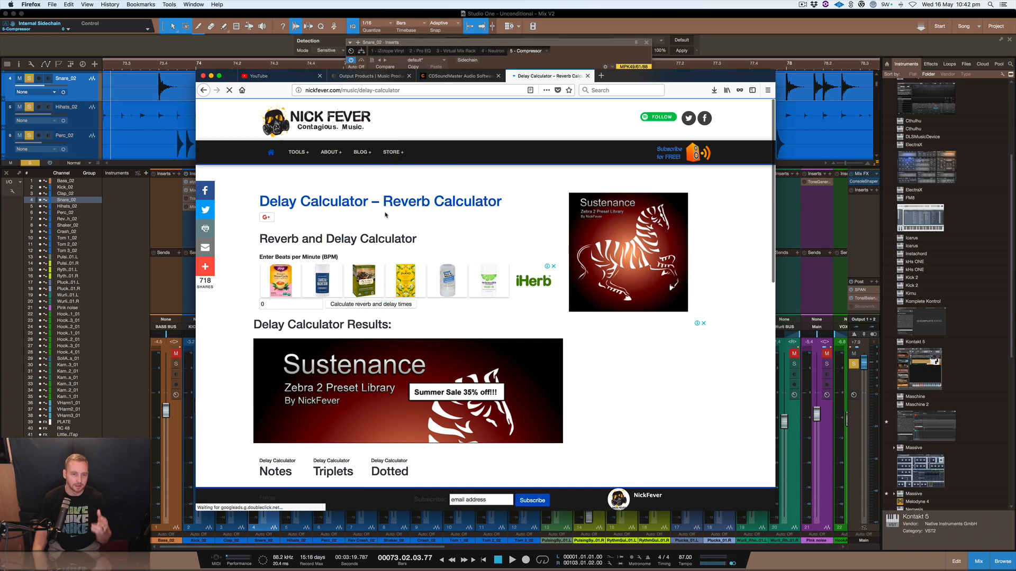
pyautogui.scroll(-3)
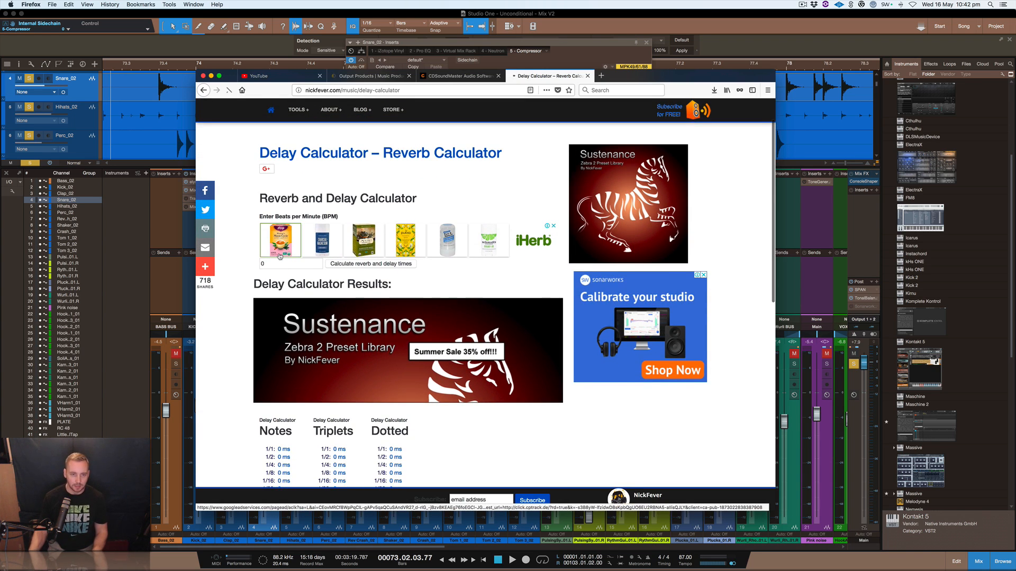
pyautogui.click(241, 89)
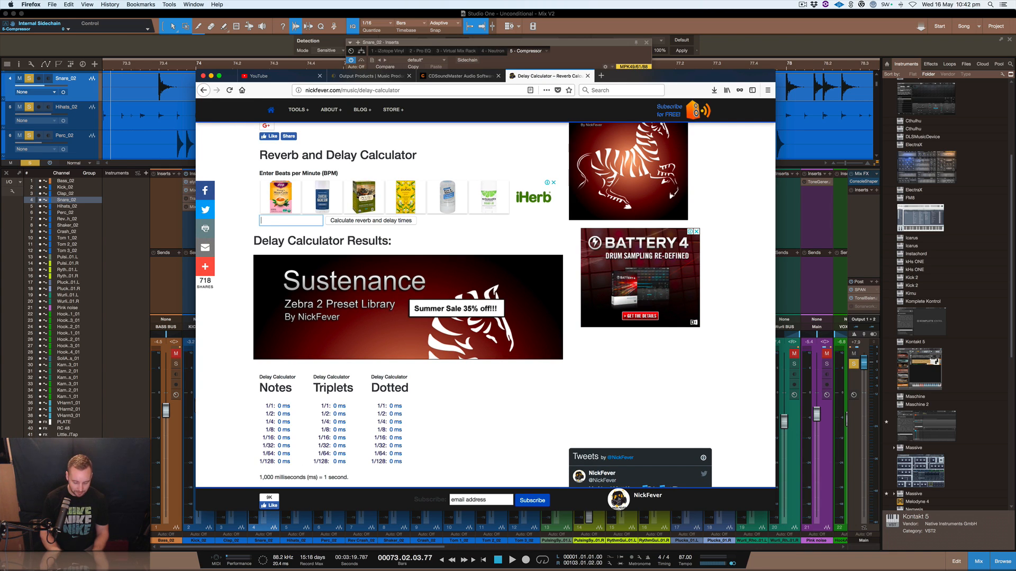
pyautogui.write('87')
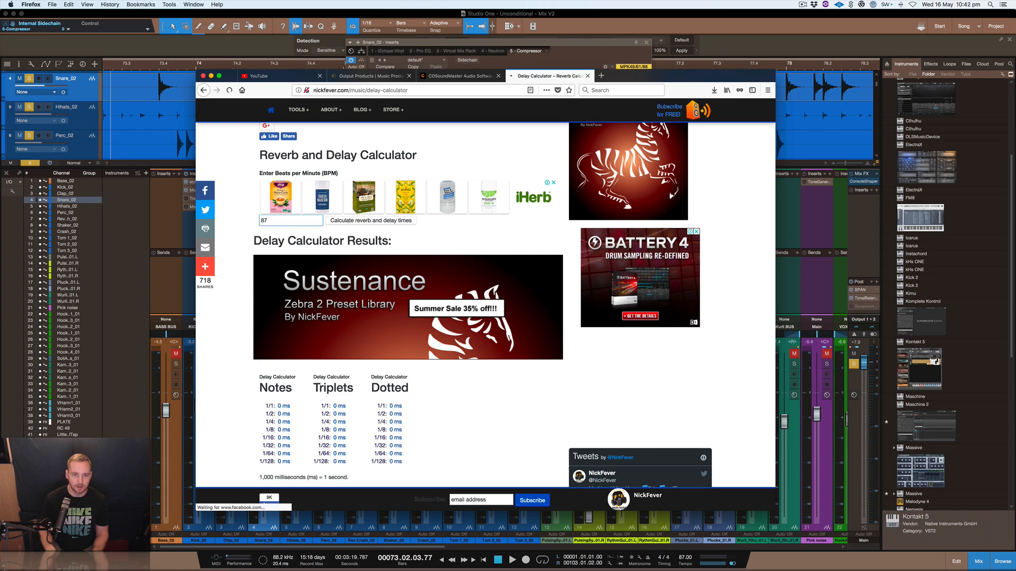
pyautogui.click(370, 220)
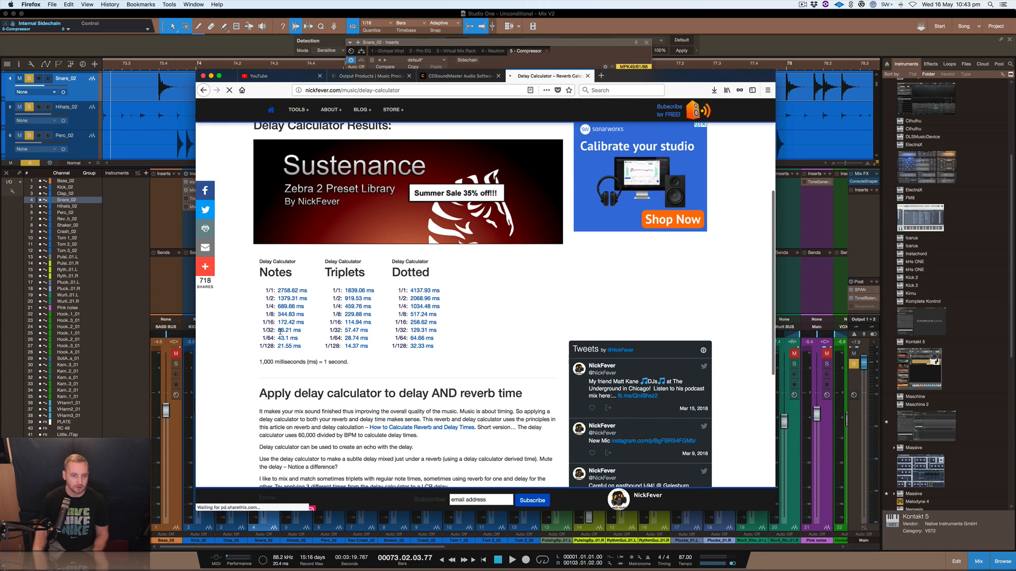
pyautogui.scroll(-3)
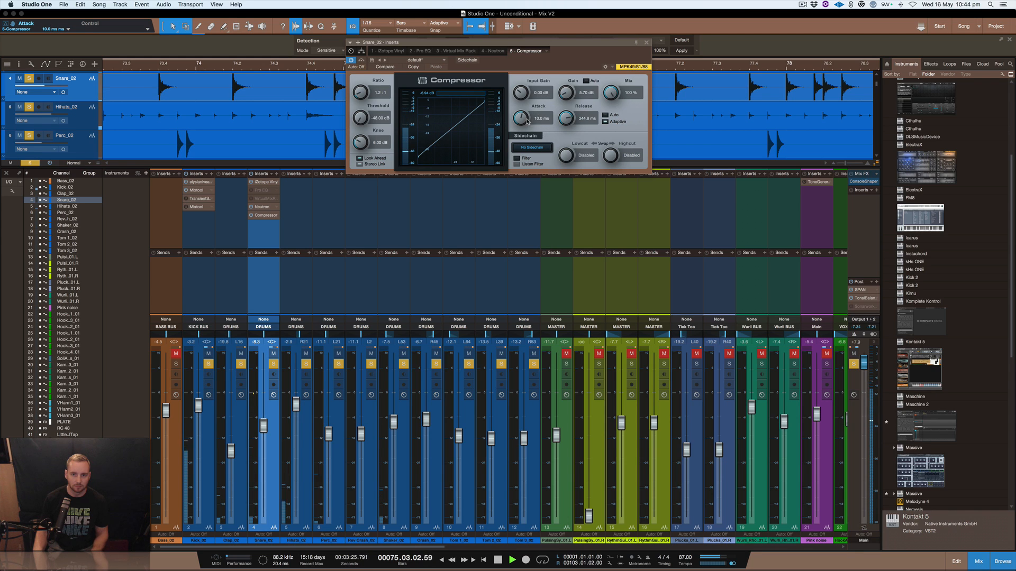
# Lengthen the snare Compressor attack to about 20 ms and toggle mute on Plucks_01.R
pyautogui.moveTo(521, 117); pyautogui.dragTo(521, 111)
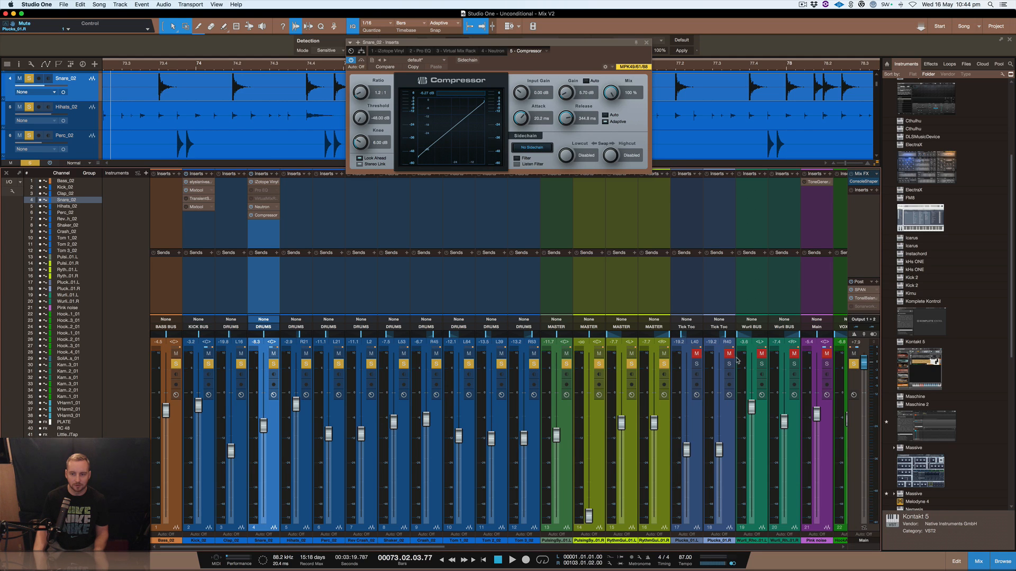
pyautogui.click(596, 360)
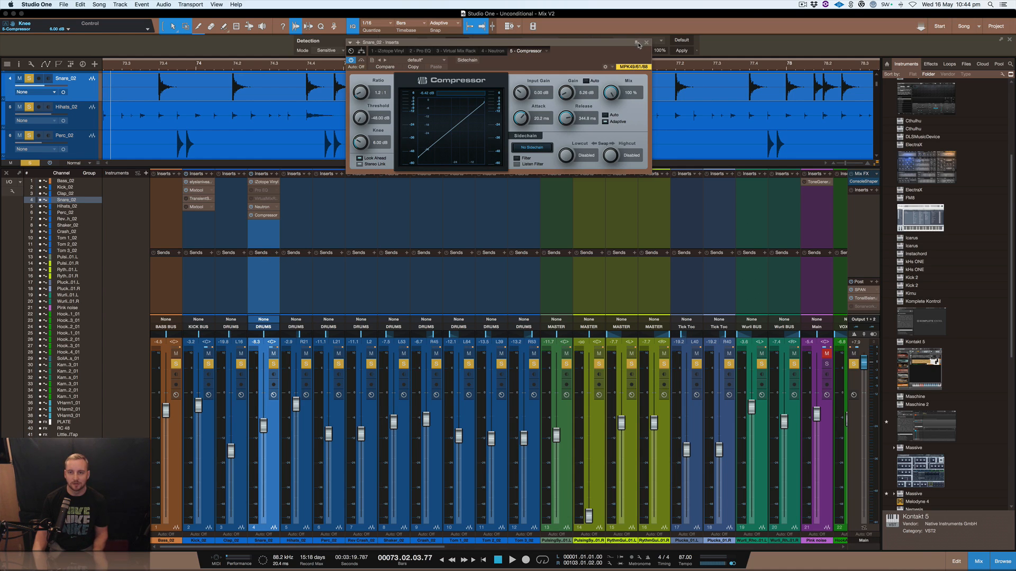
# Close the Compressor window and switch the Browser to the Effects list to find Flux
pyautogui.click(646, 42)
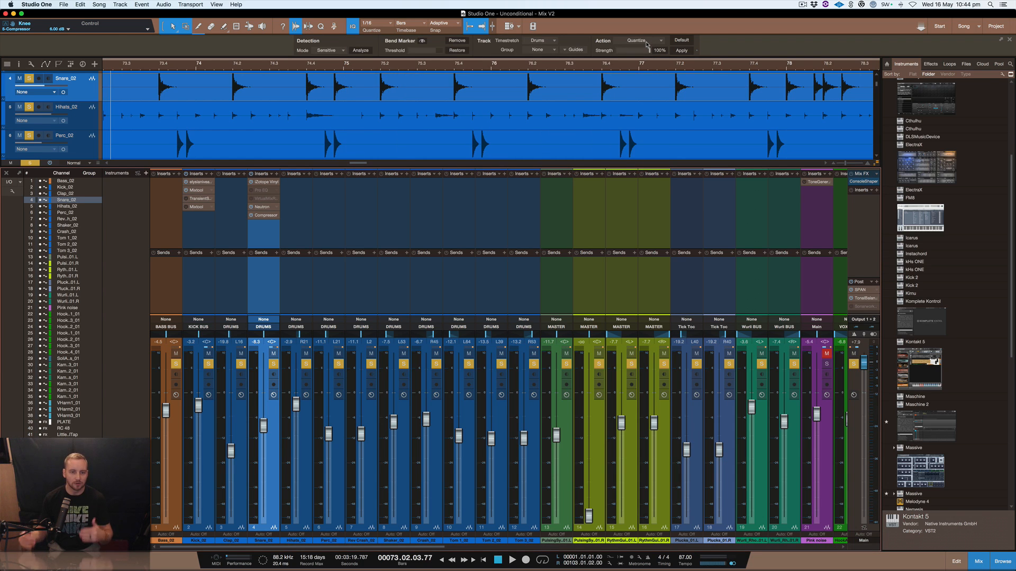
pyautogui.moveTo(261, 216)
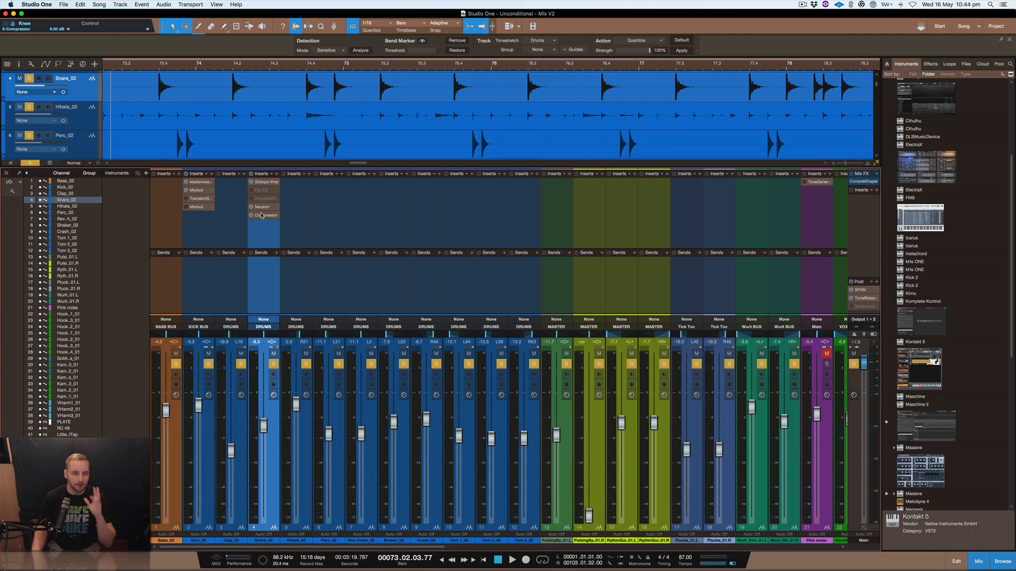
pyautogui.scroll(-3)
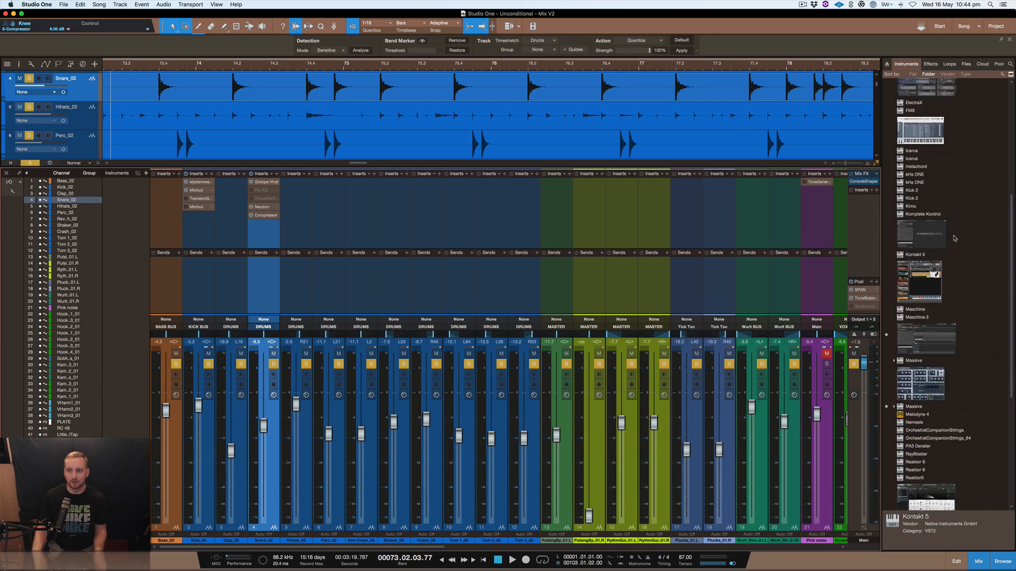
pyautogui.scroll(3)
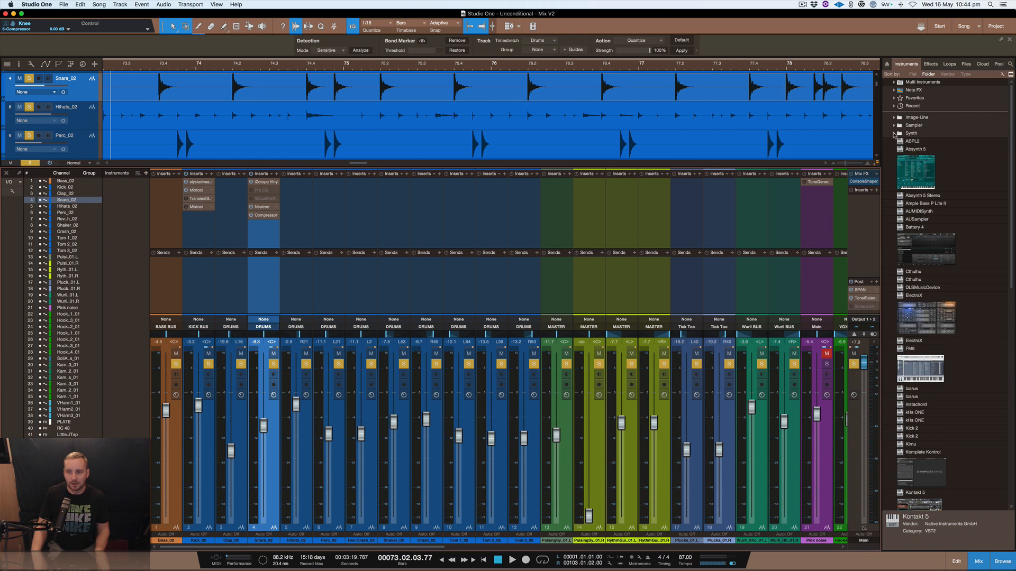
pyautogui.scroll(-3)
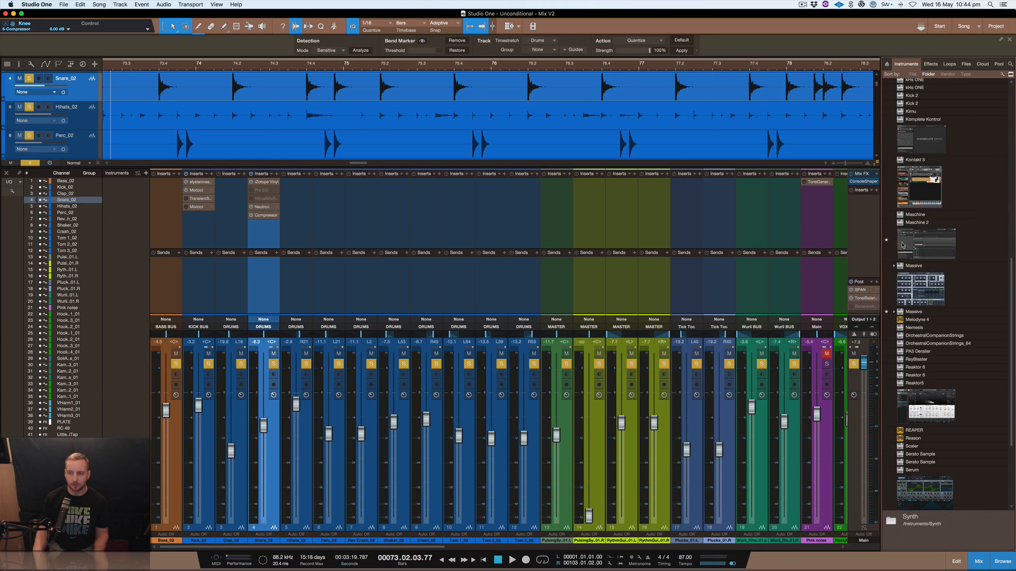
pyautogui.click(929, 64)
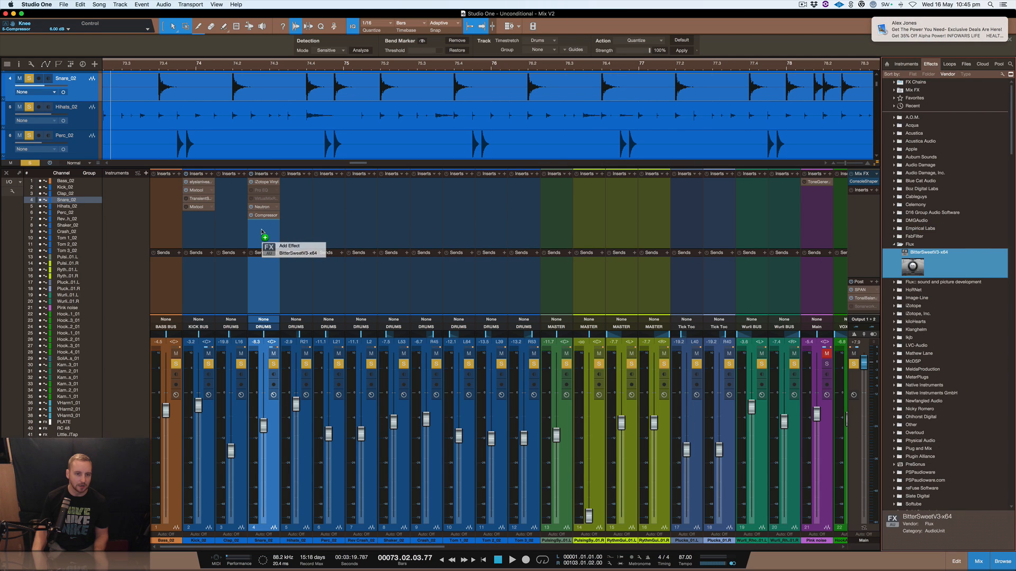
# Add BitterSweetV3 to the Snare_02 inserts and disable the Neutron insert
pyautogui.click(298, 253)
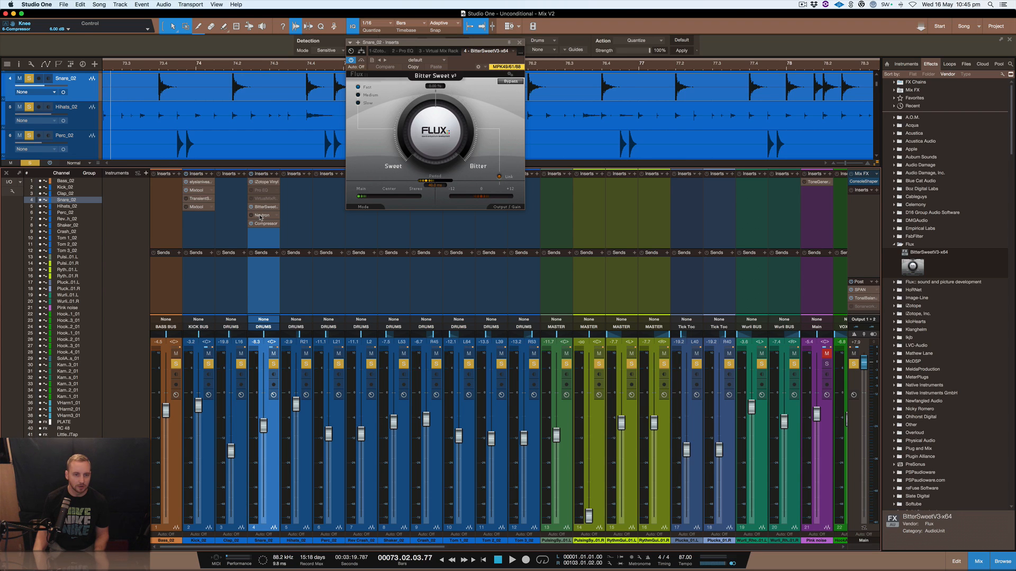
pyautogui.rightClick(263, 215)
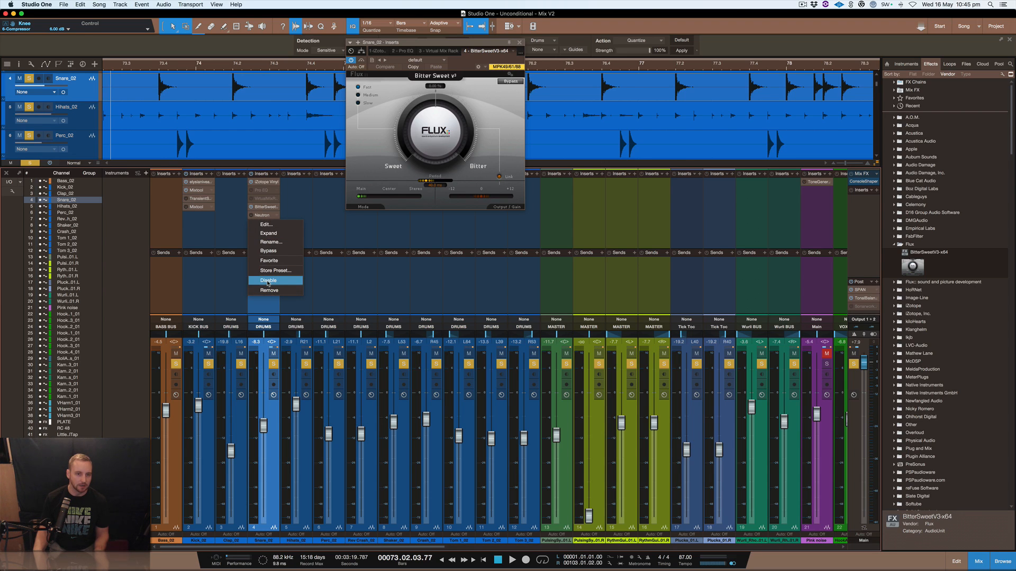
pyautogui.click(267, 279)
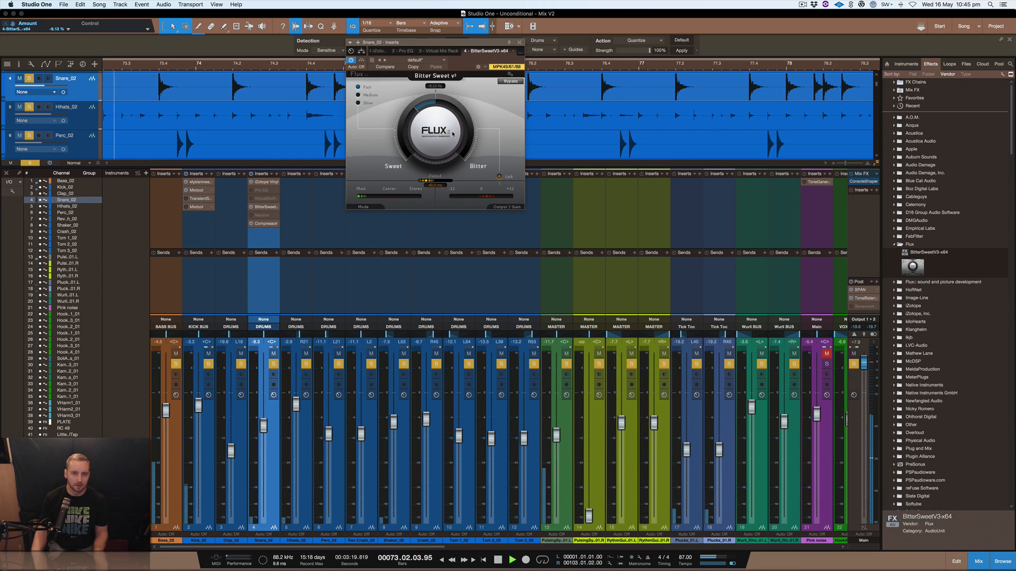
# Set BitterSweet's transient Amount to about −19% and close its window
pyautogui.moveTo(435, 114); pyautogui.dragTo(427, 129)
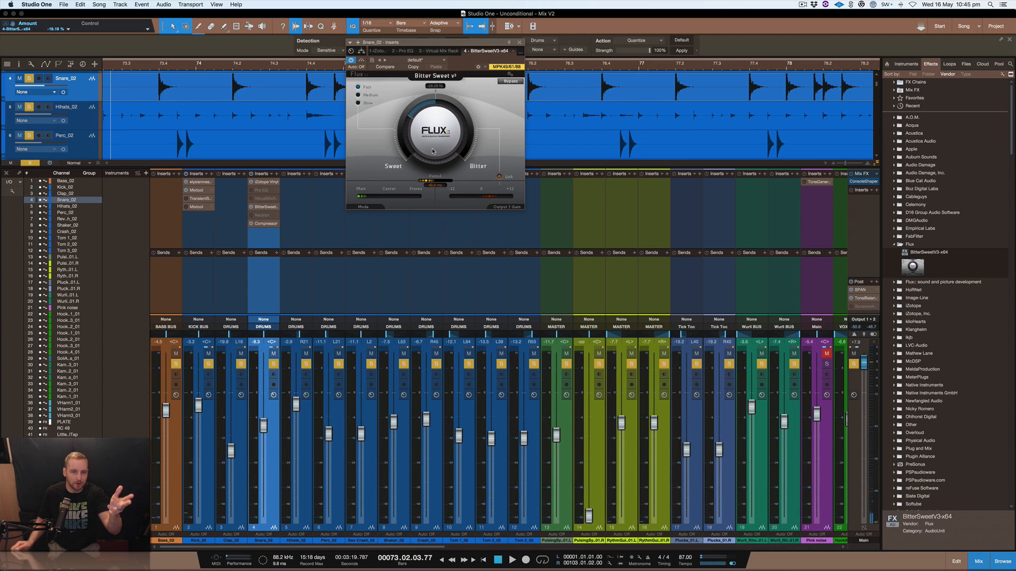
pyautogui.moveTo(476, 96)
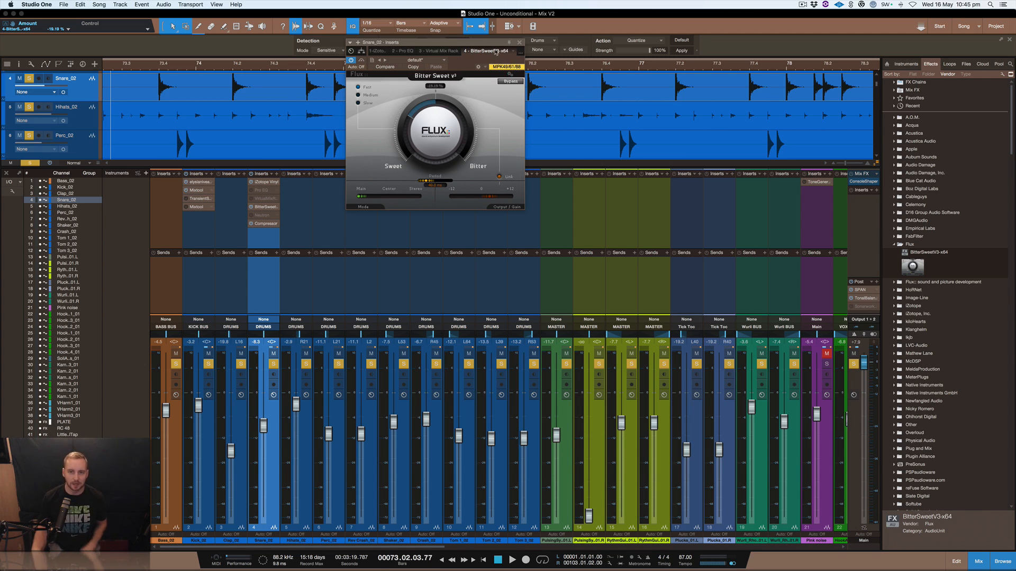
pyautogui.moveTo(518, 45)
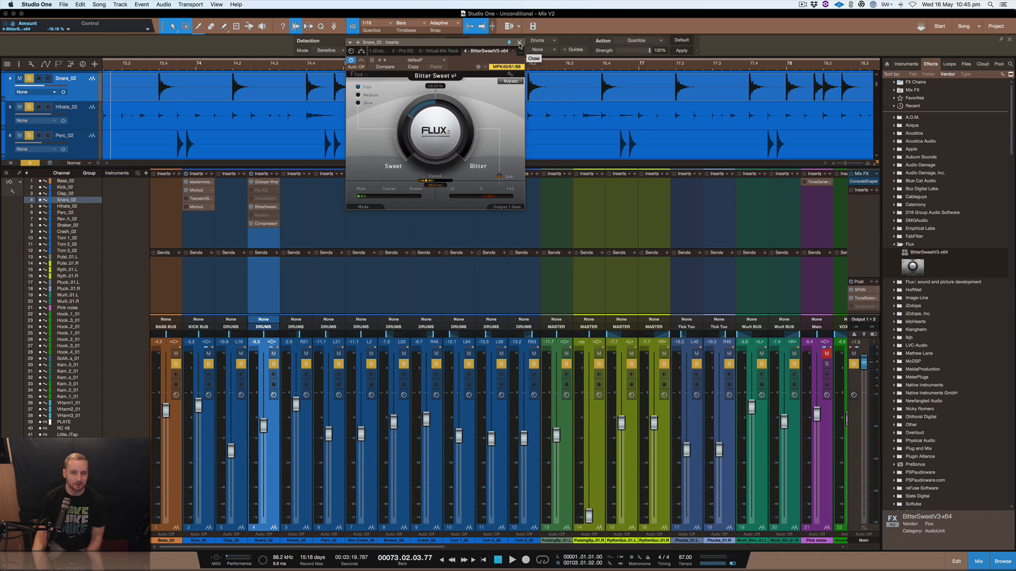
pyautogui.click(520, 42)
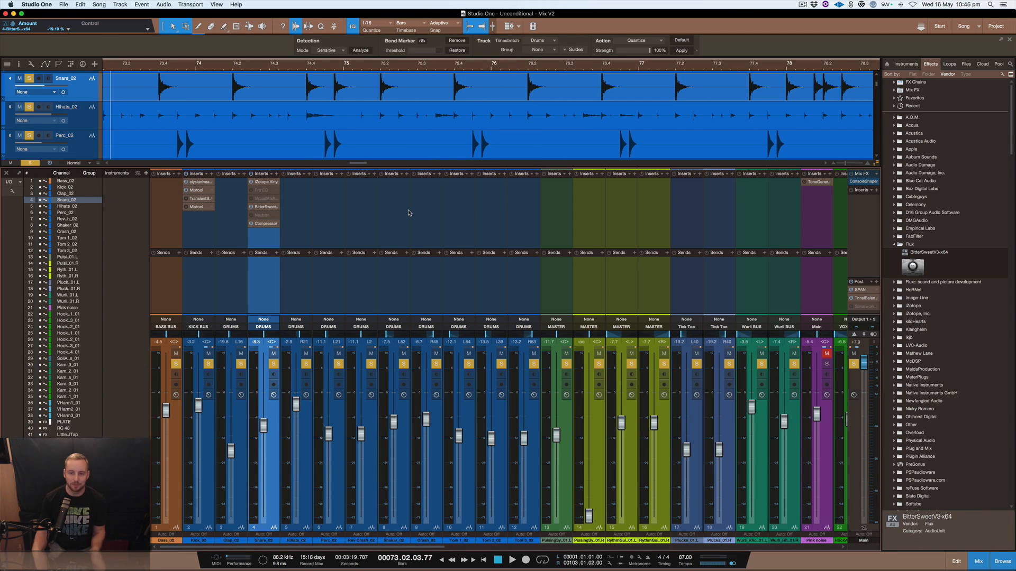